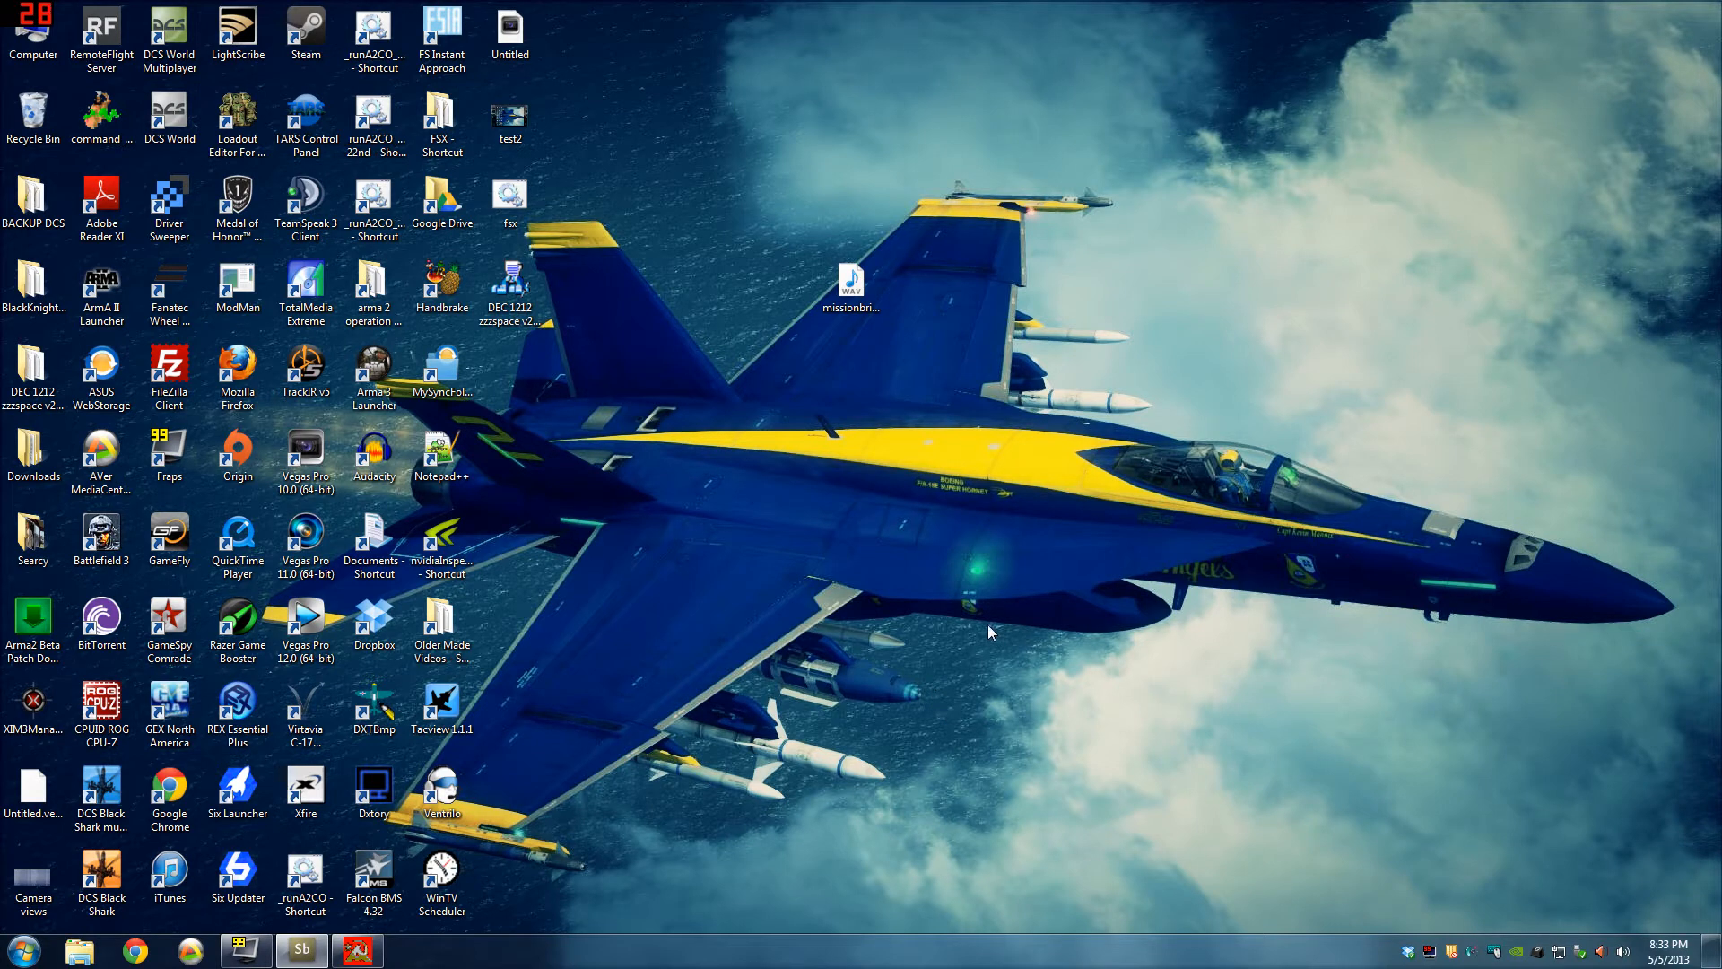
pyautogui.moveTo(988, 635)
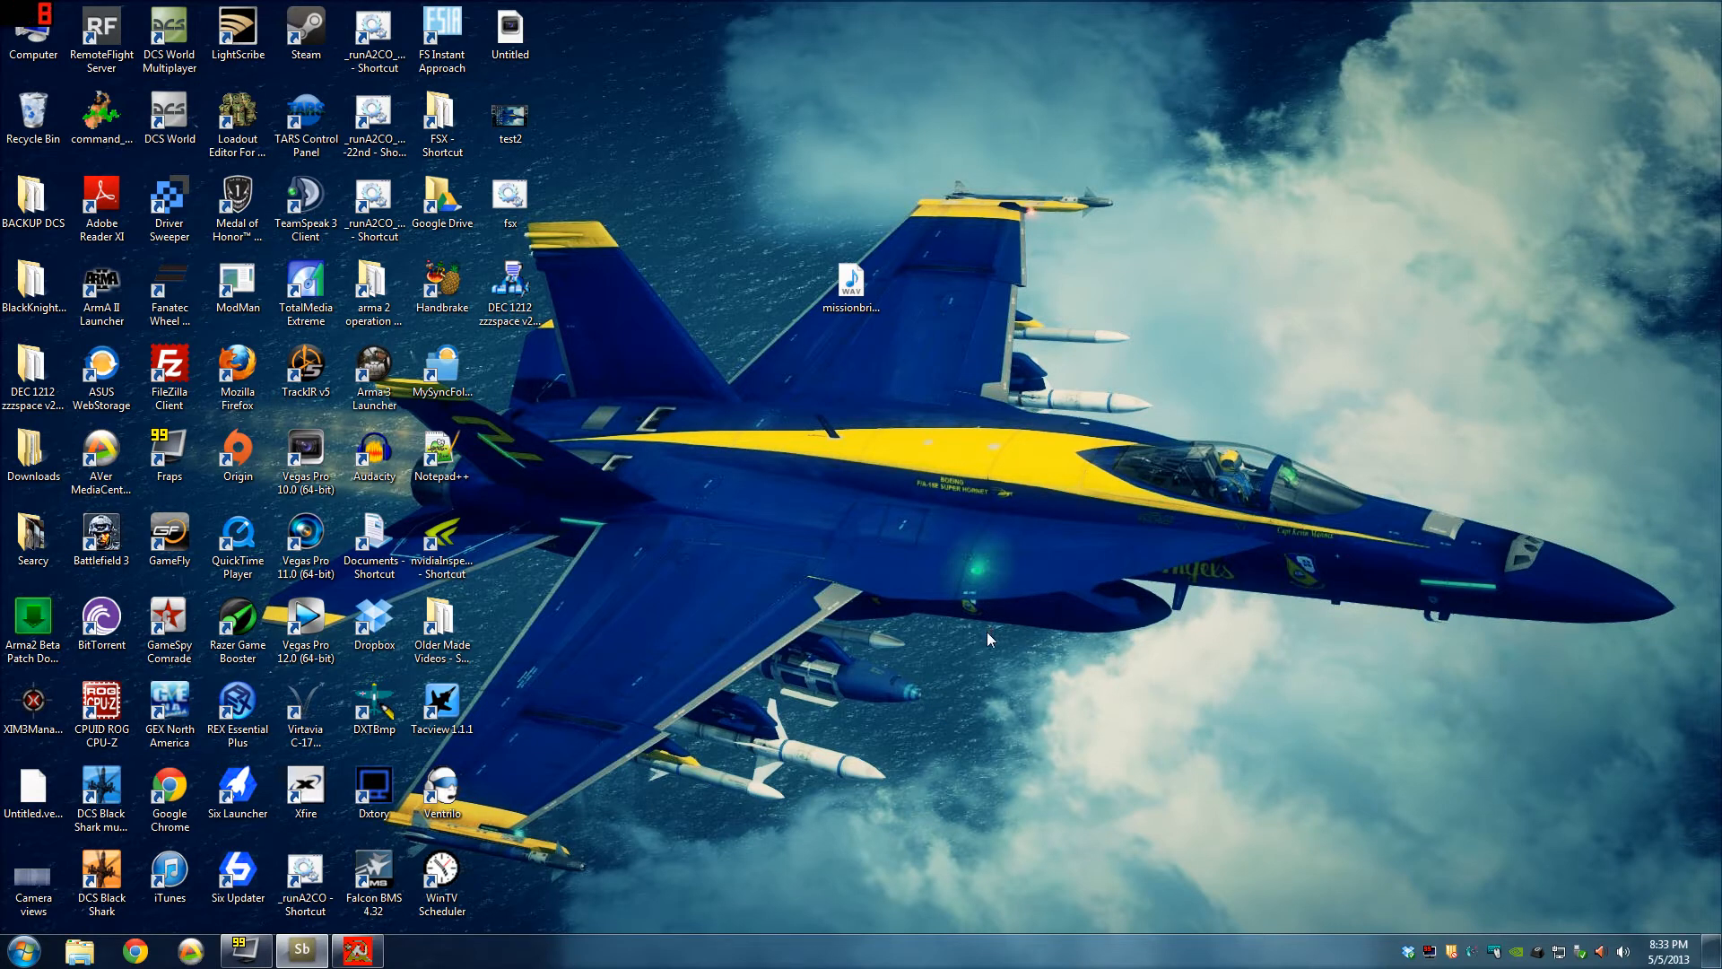
pyautogui.moveTo(1055, 613)
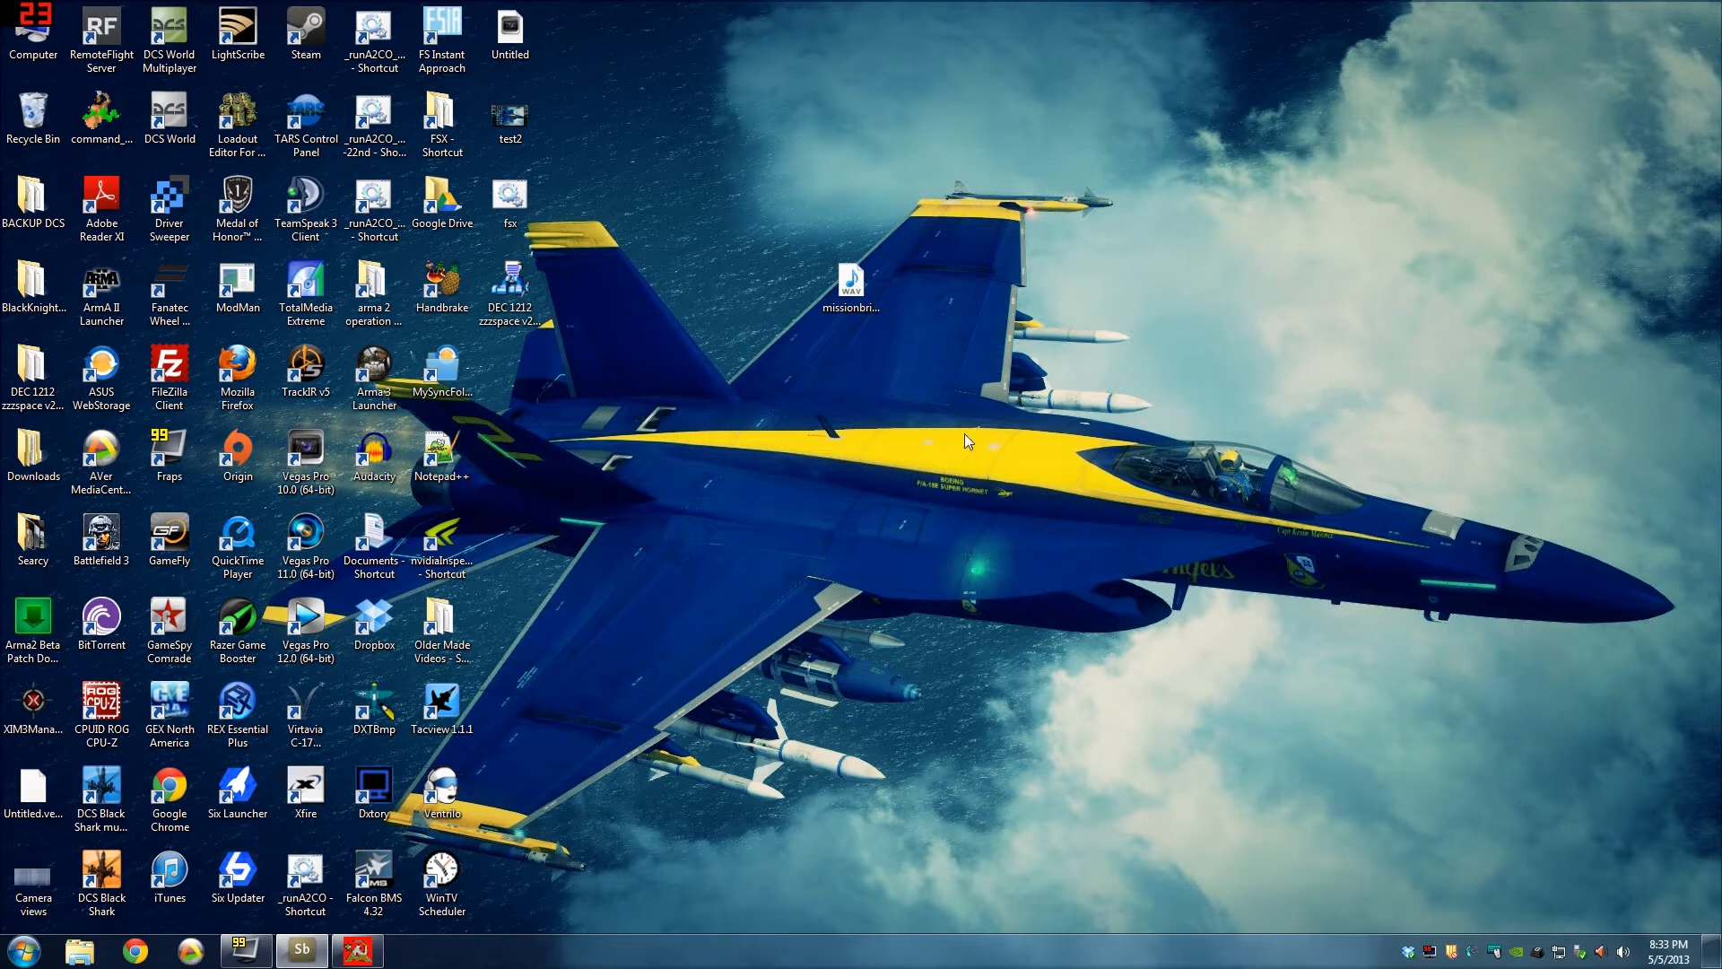
pyautogui.moveTo(1112, 541)
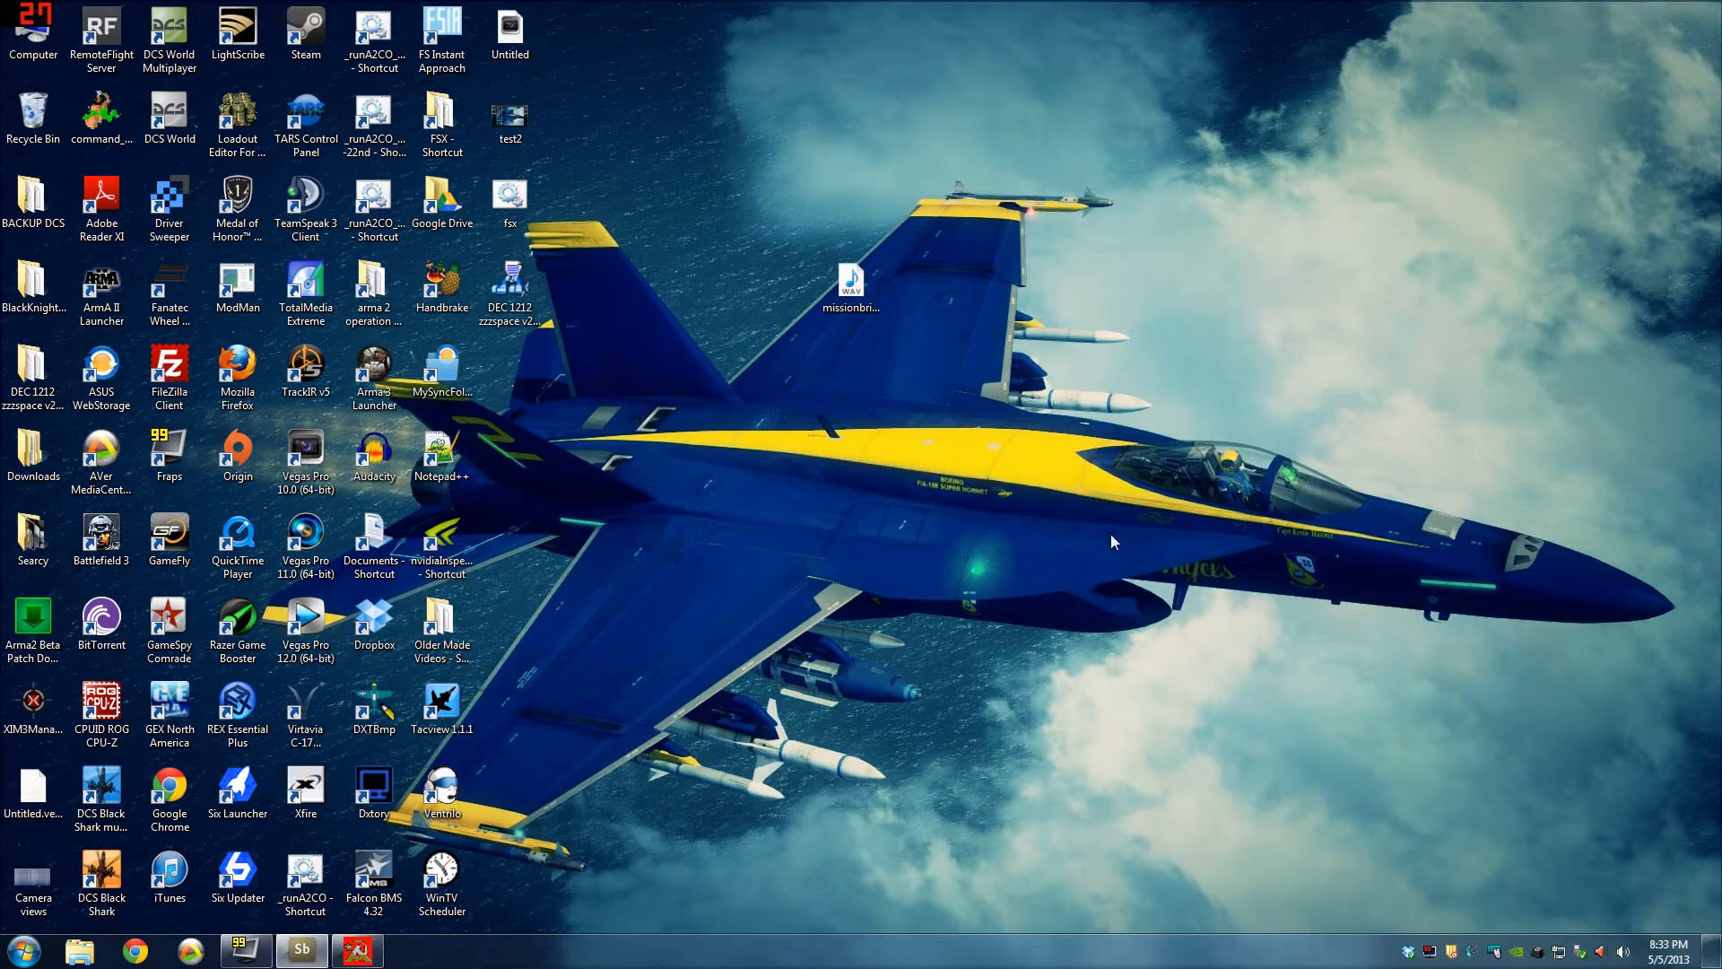
pyautogui.moveTo(1021, 455)
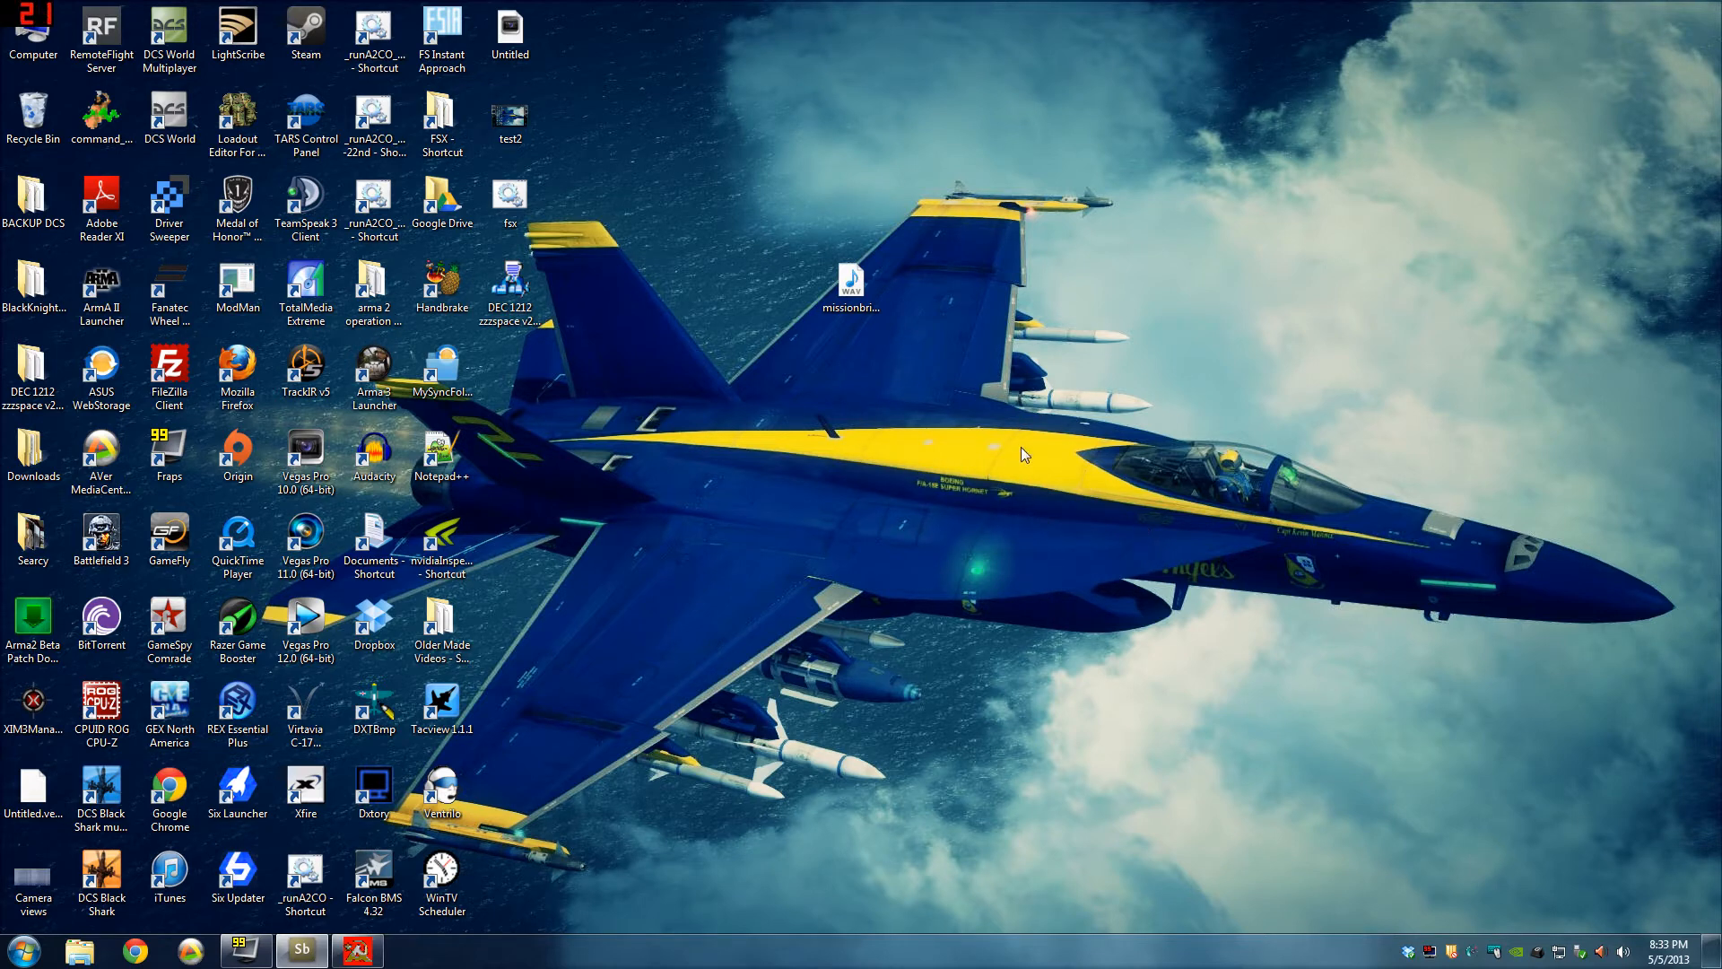
pyautogui.moveTo(1051, 473)
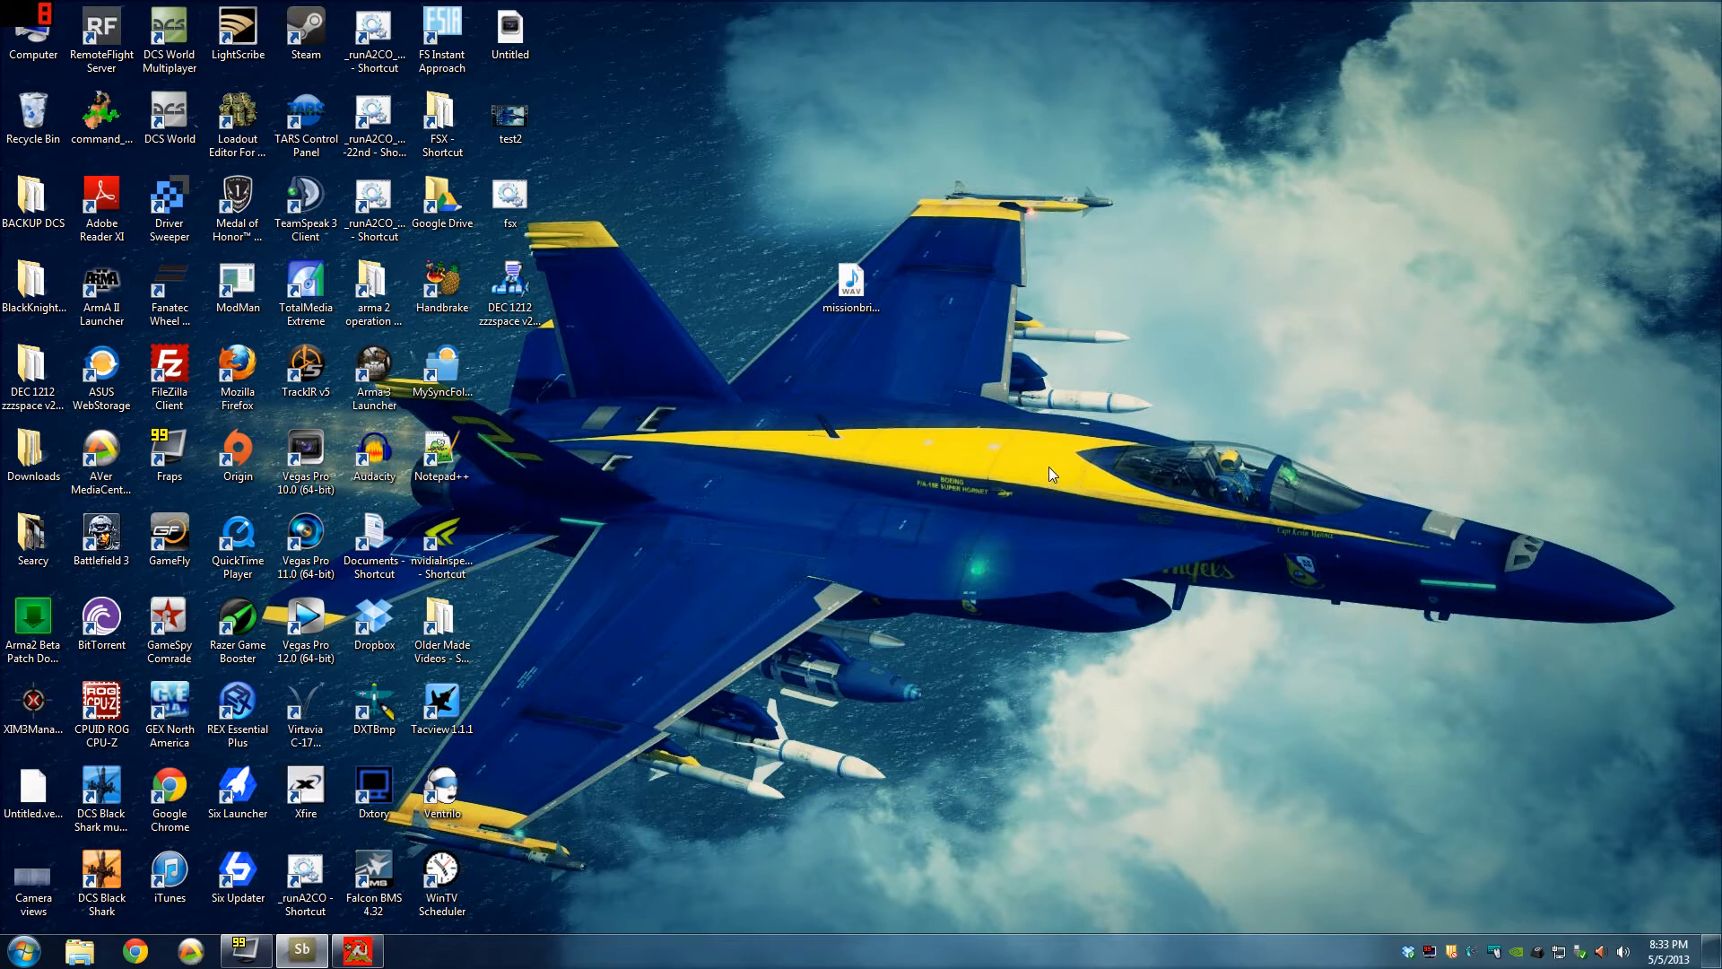
pyautogui.moveTo(1034, 451)
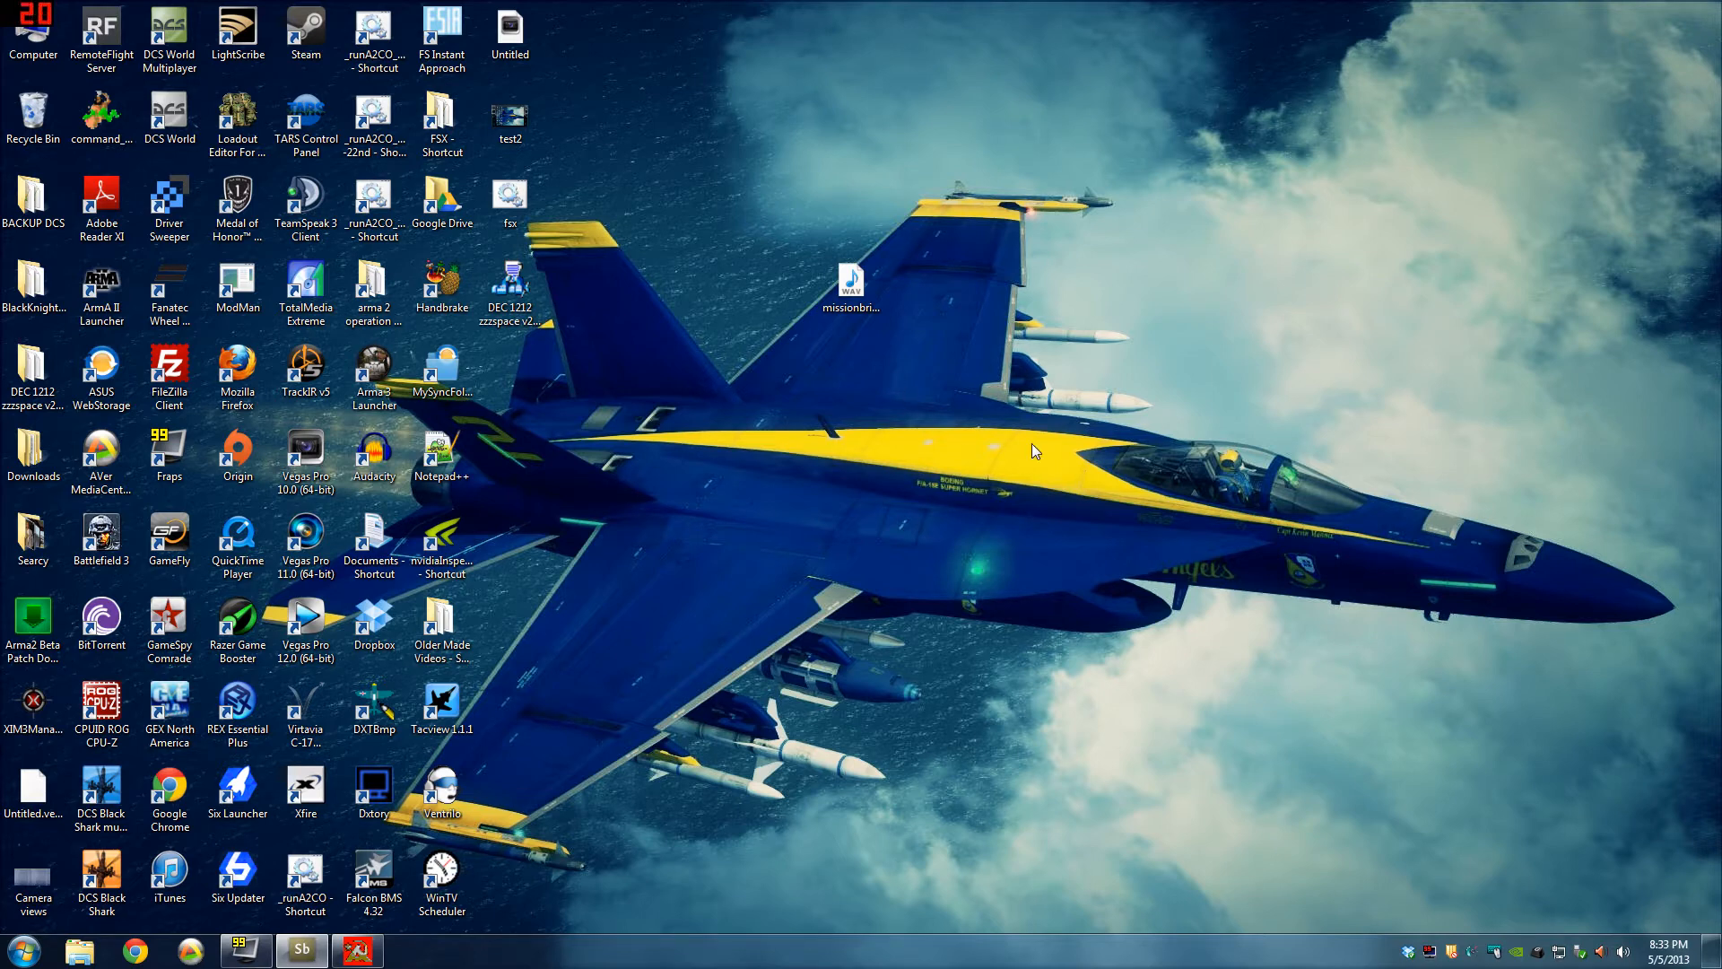
pyautogui.moveTo(1076, 480)
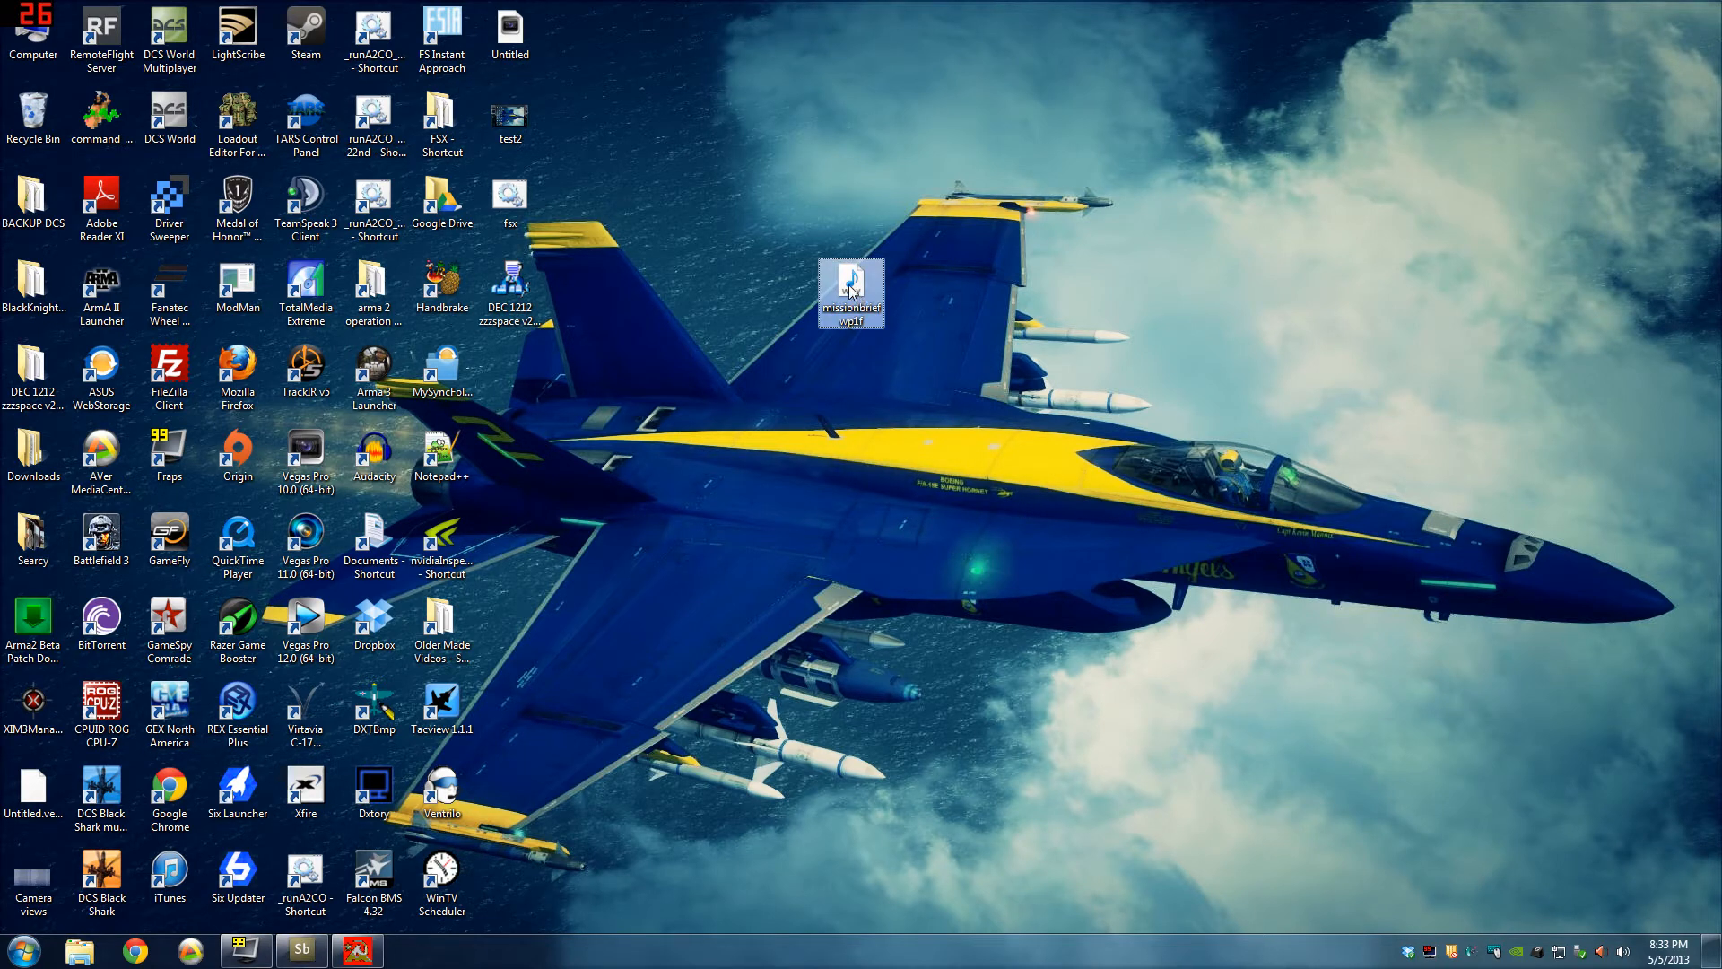
pyautogui.moveTo(851, 288)
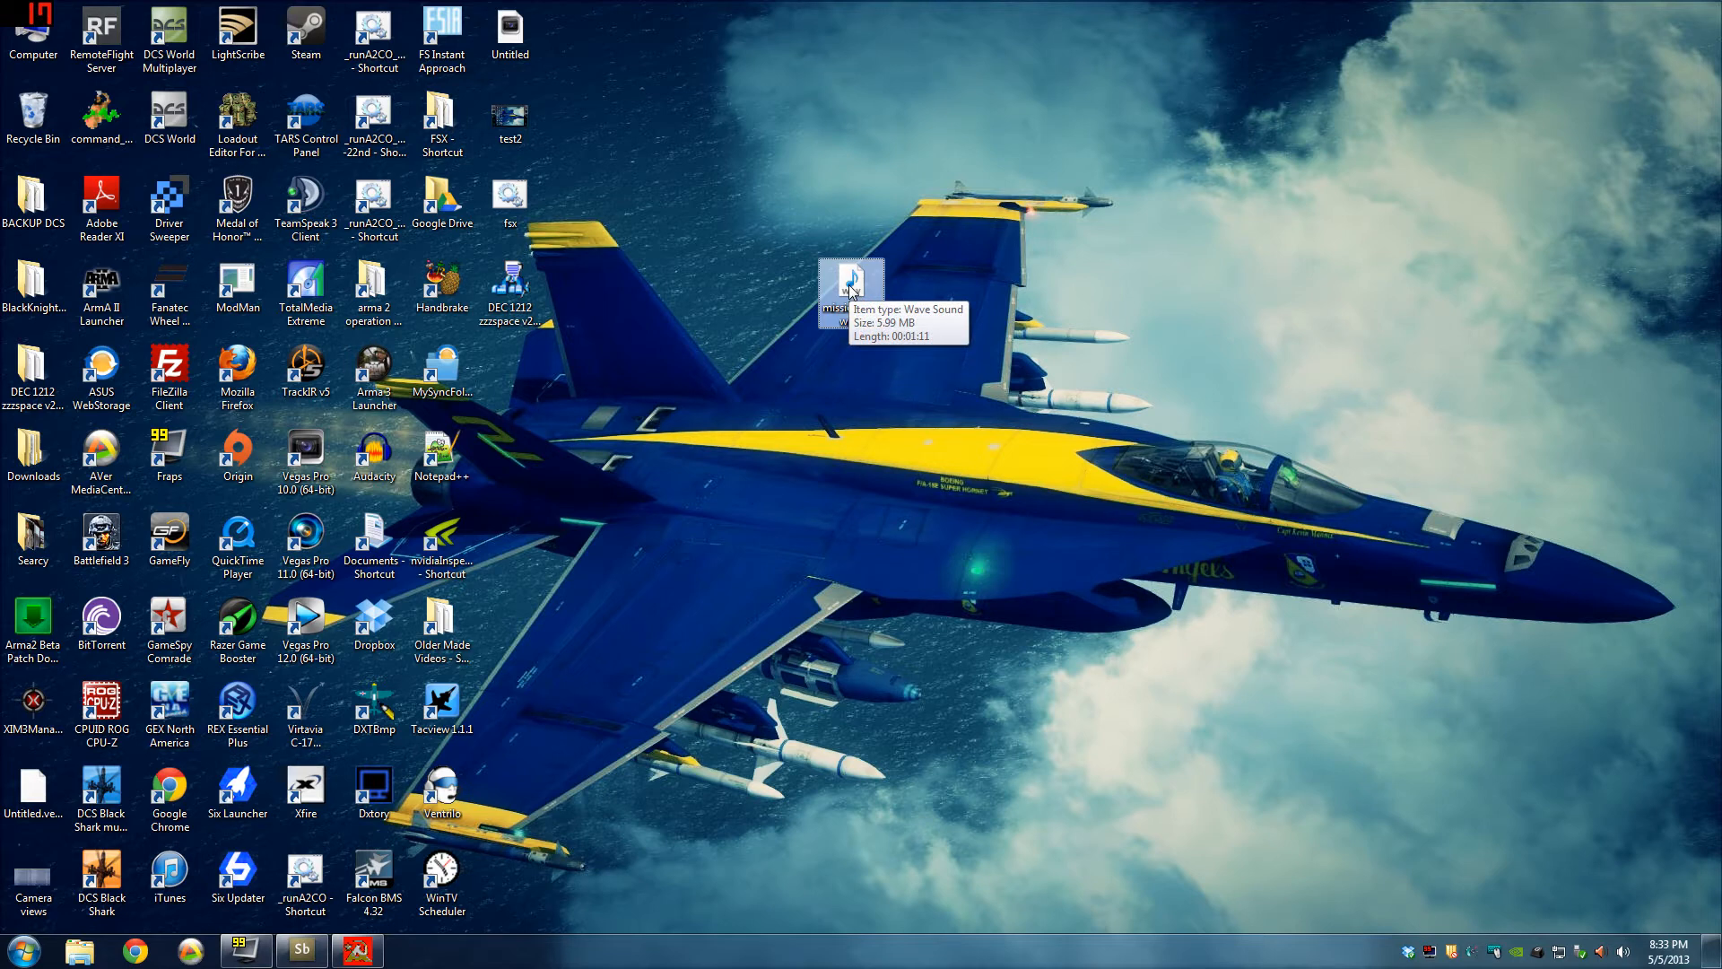
pyautogui.moveTo(840, 324)
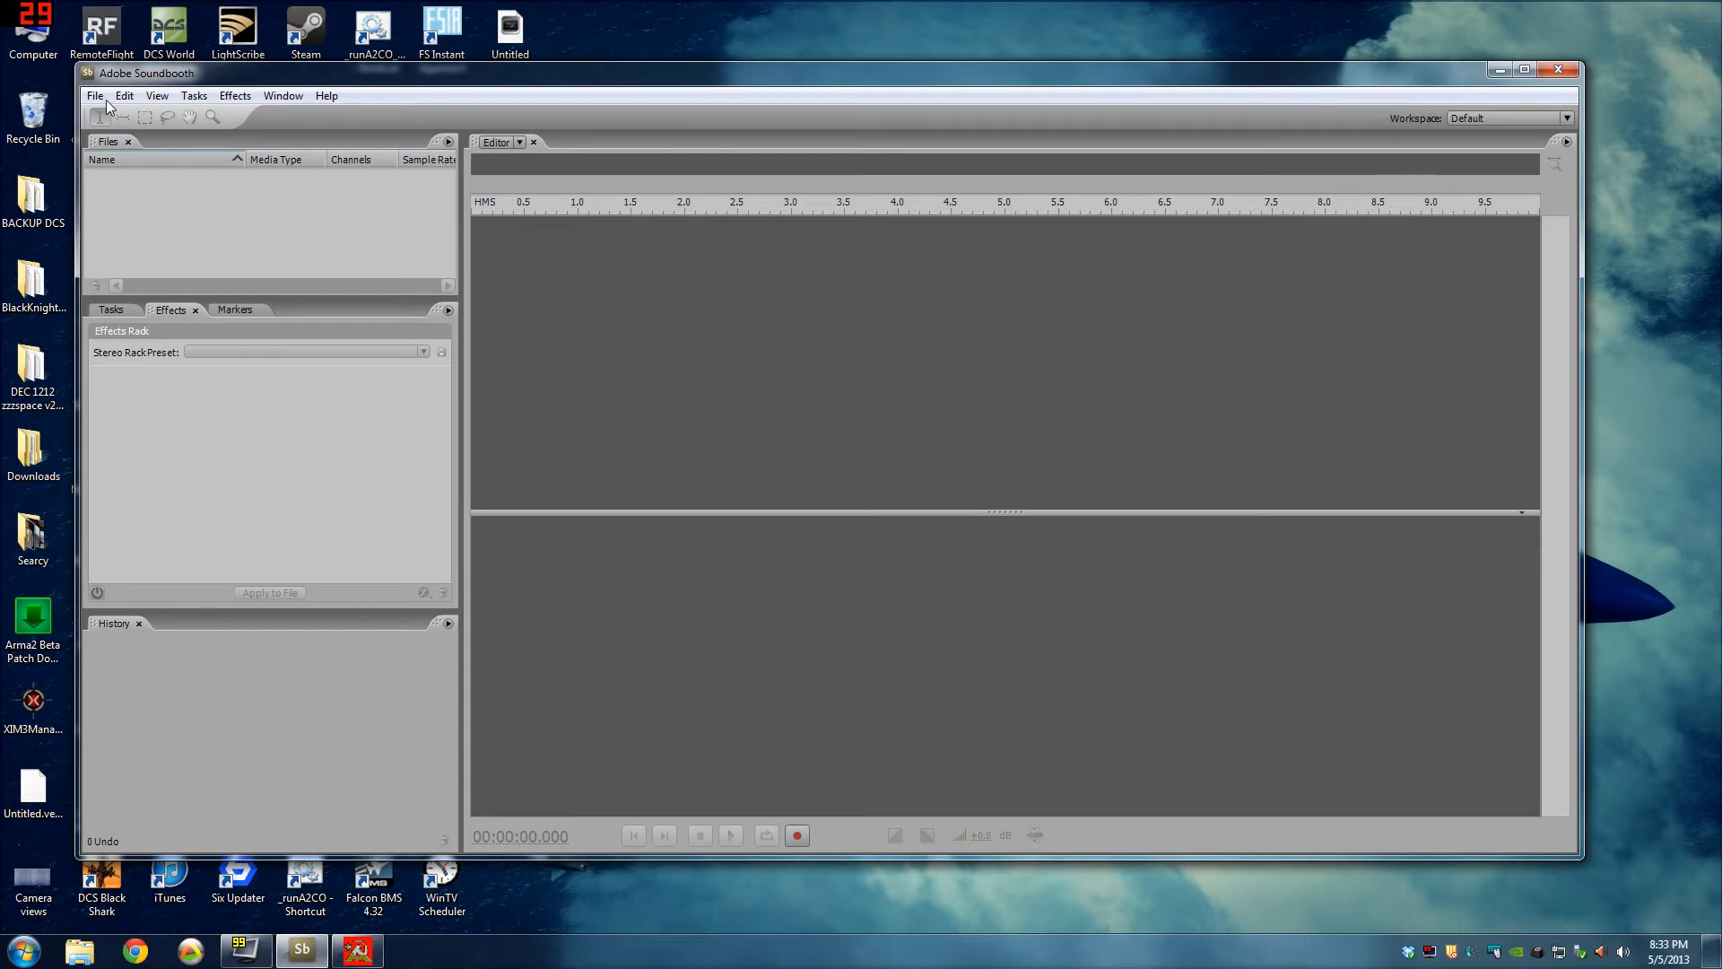
# Open missionbriefwp1f.wav from the Desktop in Soundbooth.
pyautogui.click(94, 96)
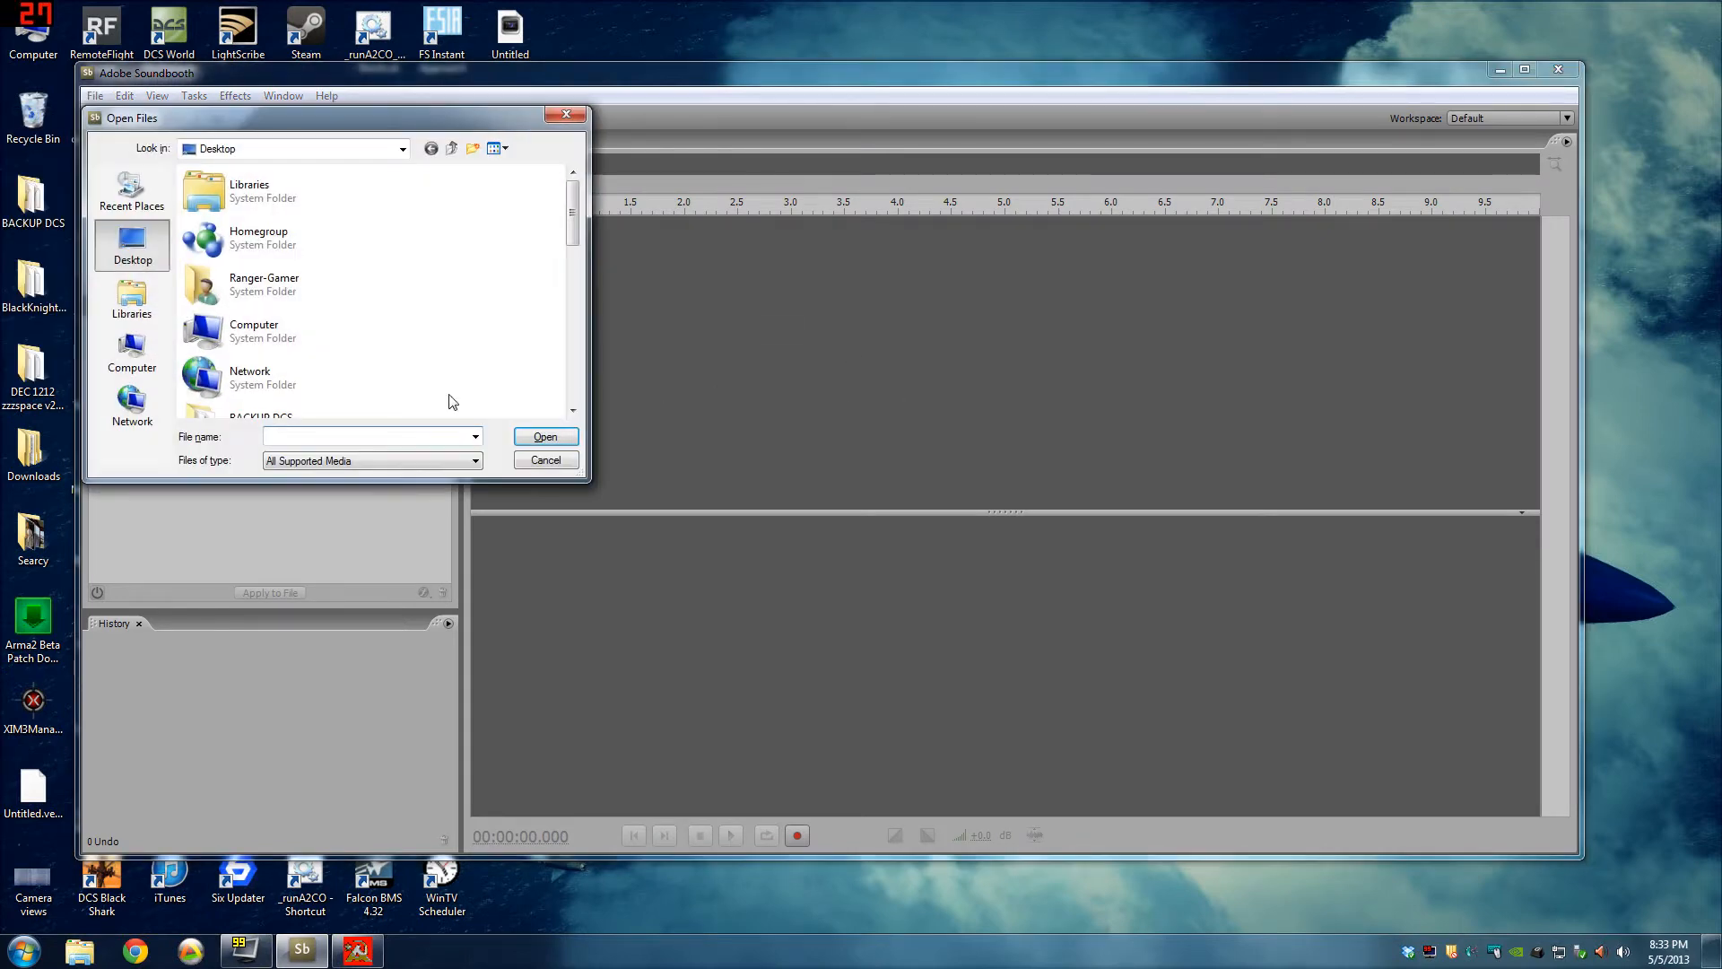
pyautogui.scroll(-3)
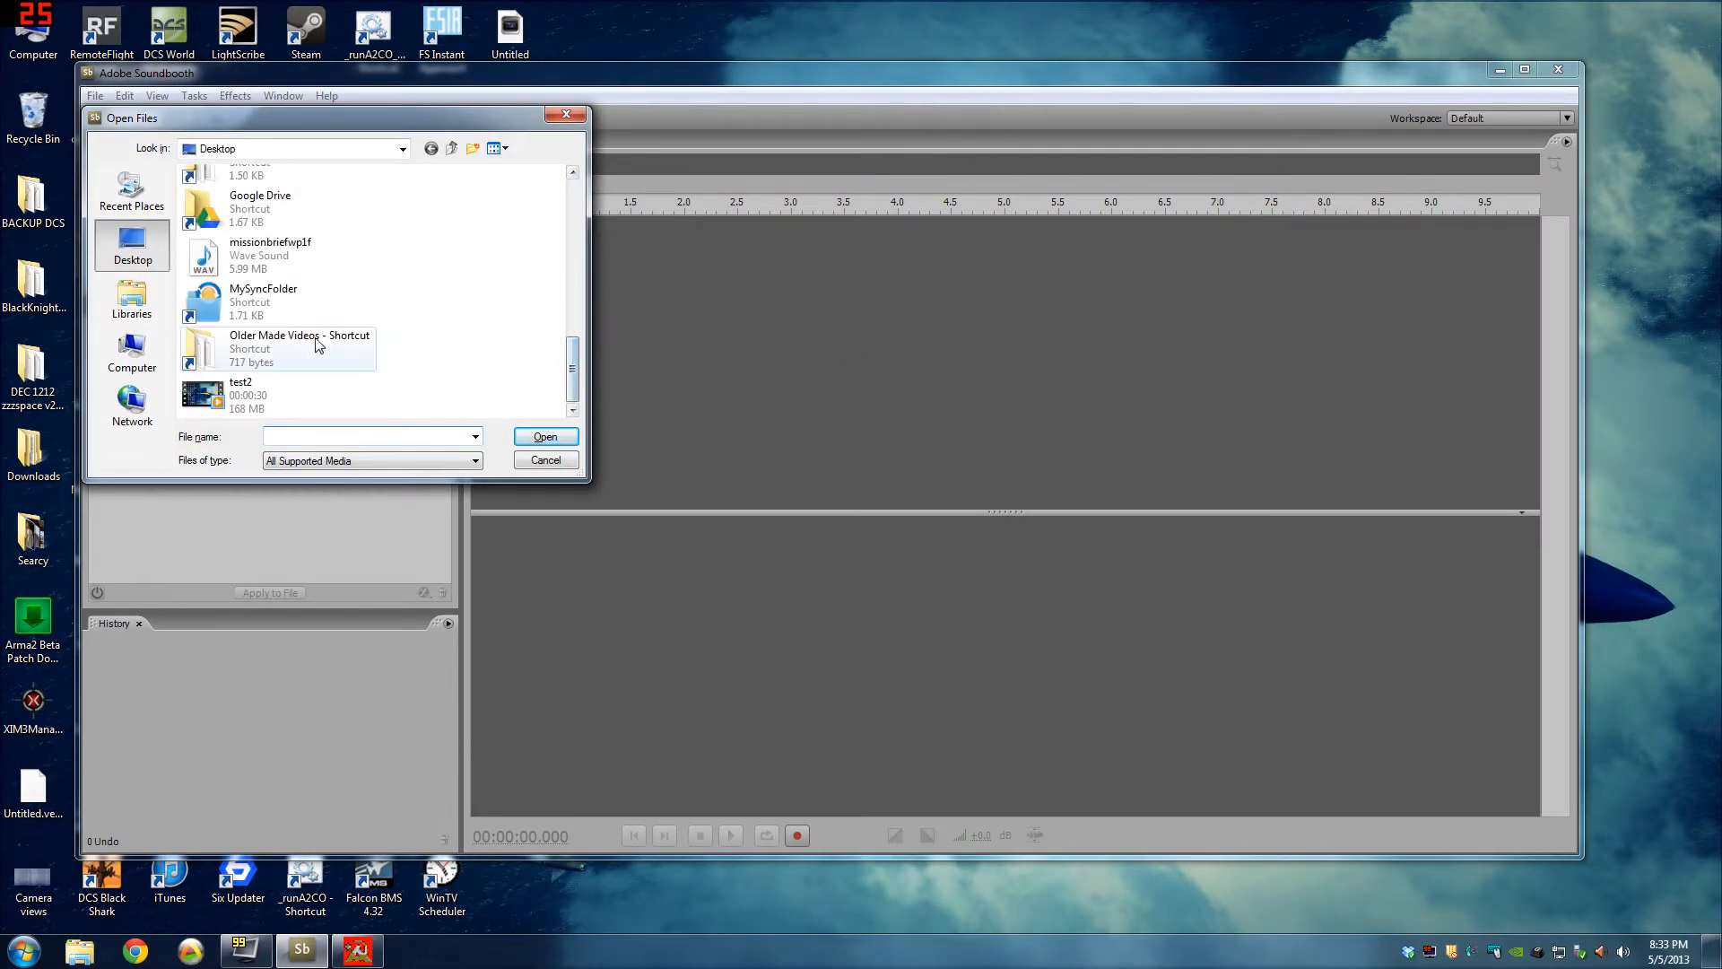
pyautogui.click(270, 255)
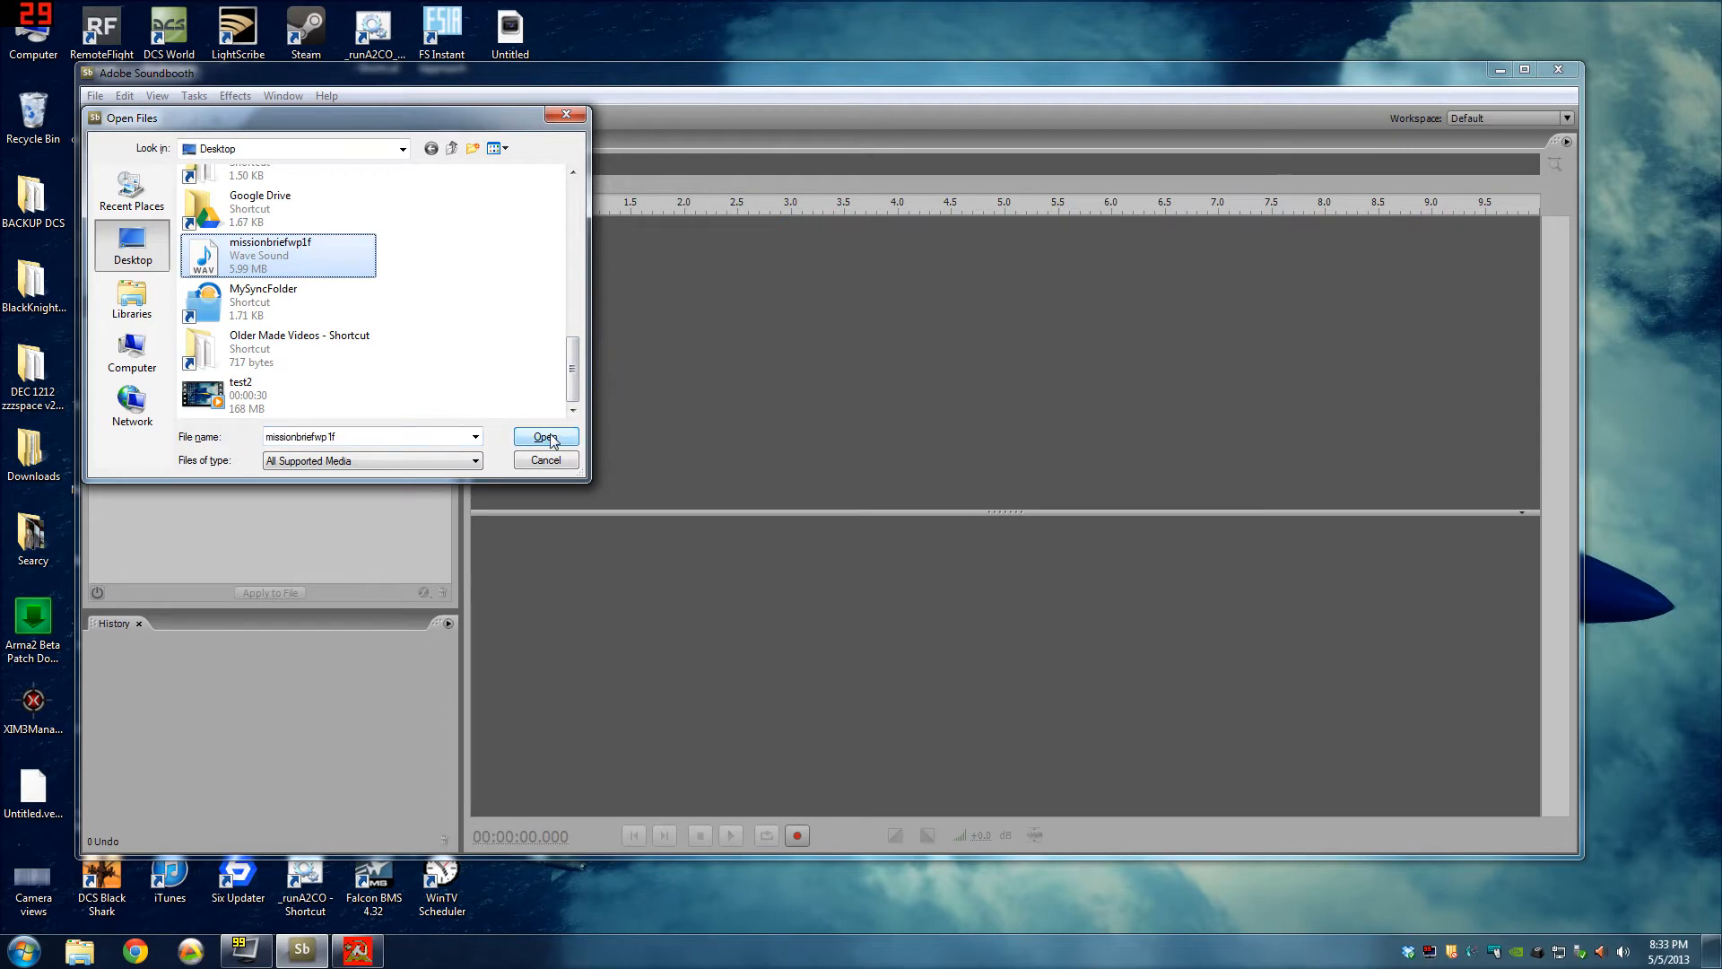
pyautogui.click(544, 435)
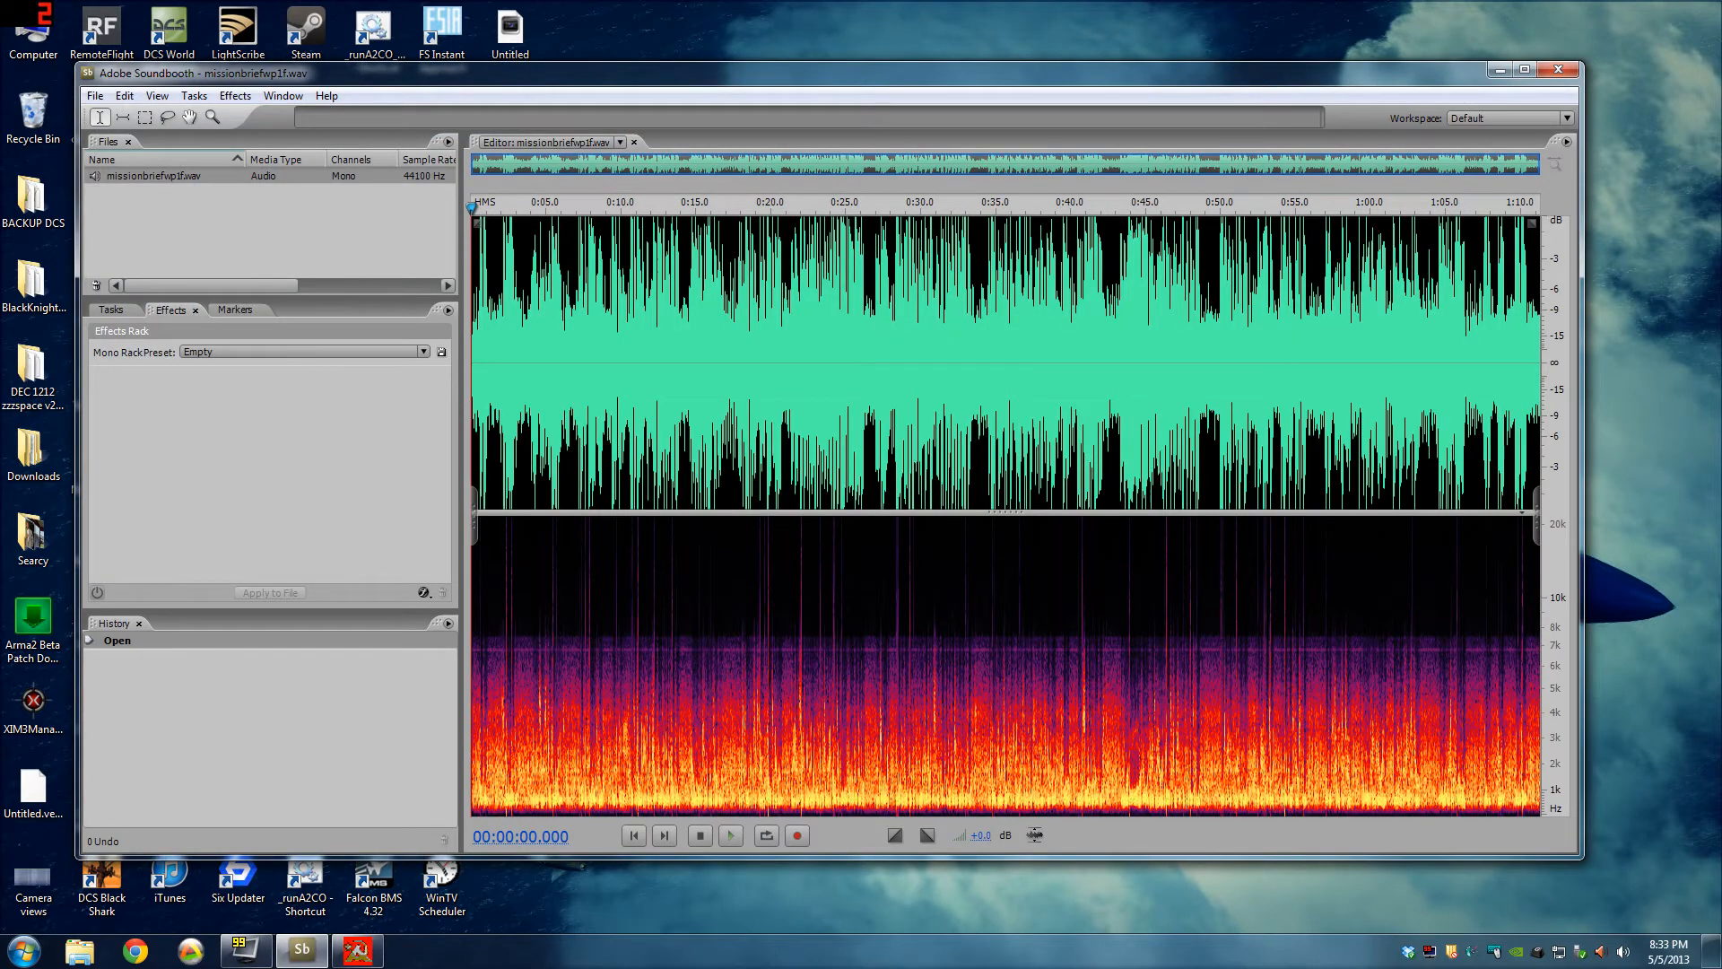
# Save the briefing to the Desktop as WAV file missionbriefwp1fv1.
pyautogui.click(94, 96)
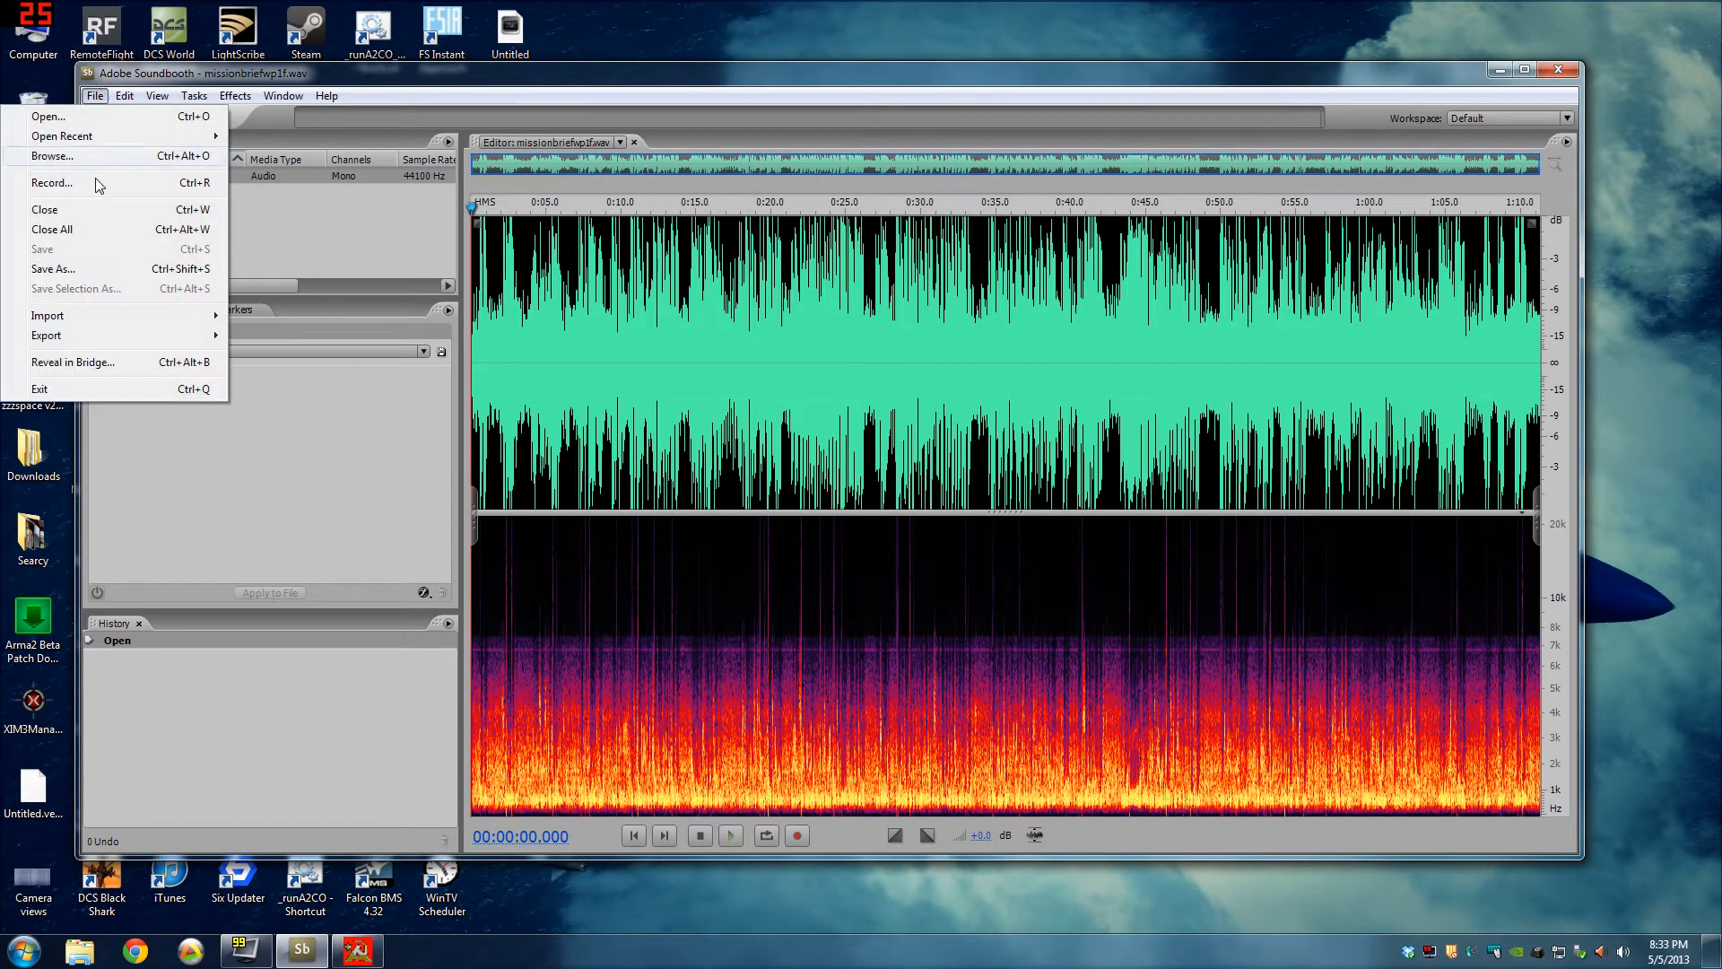
pyautogui.click(53, 269)
pyautogui.write('missionbriefwp1fv1')
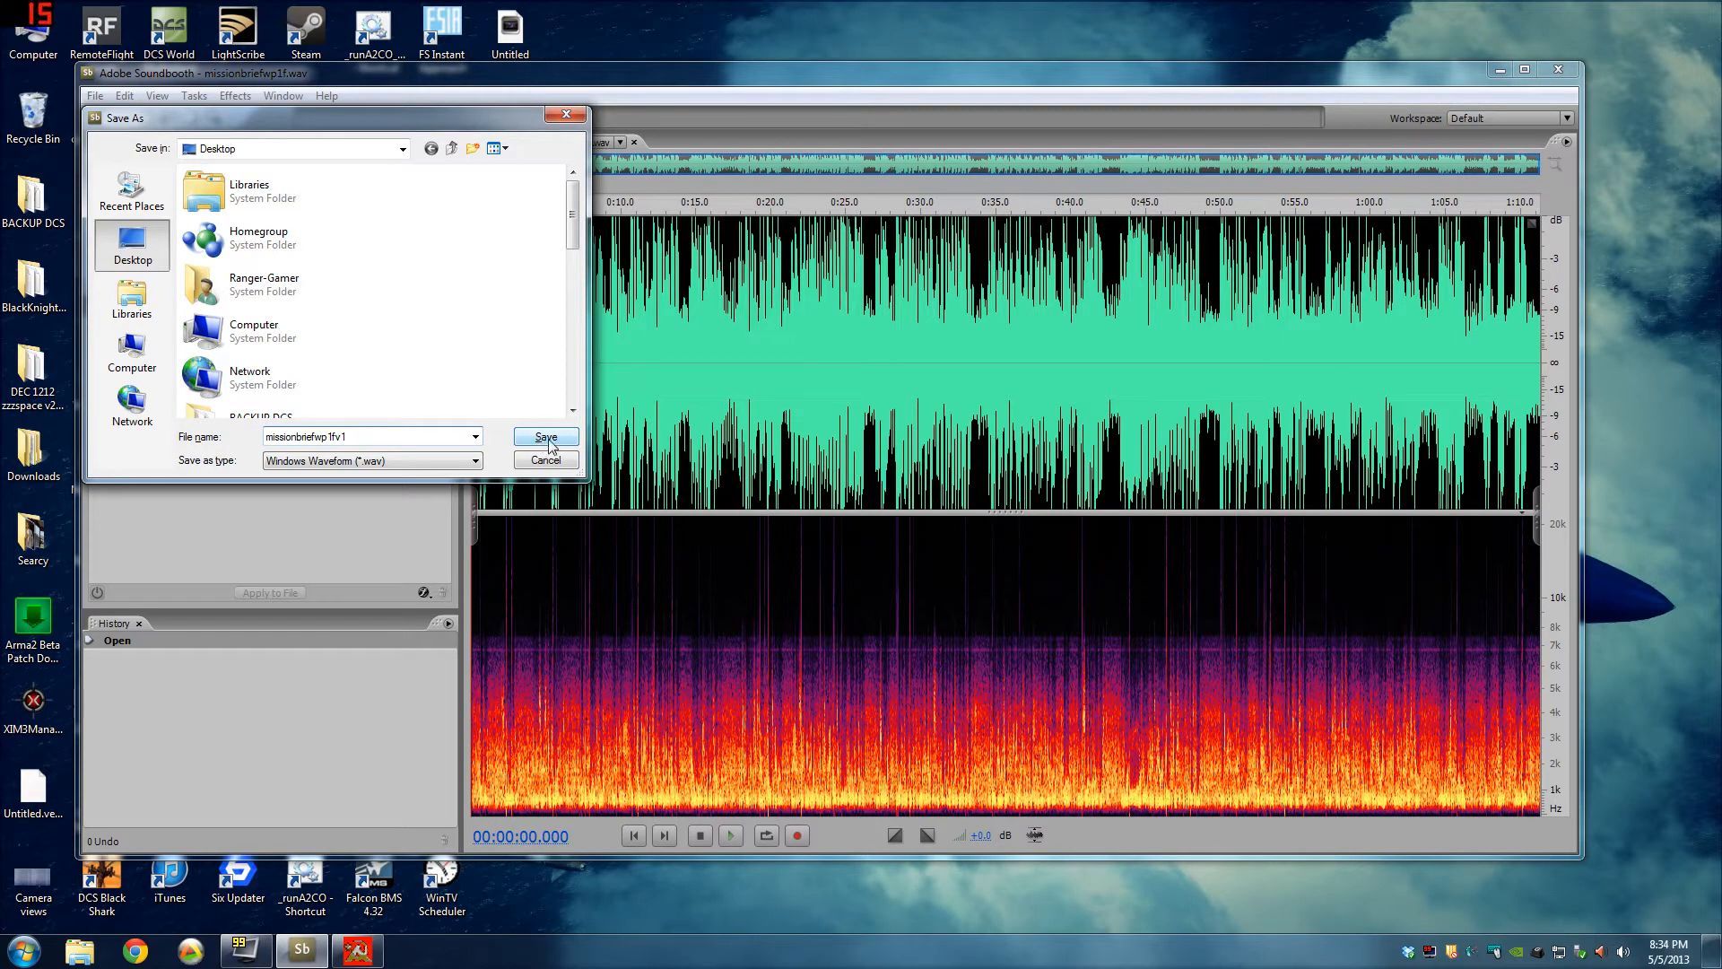
pyautogui.click(546, 436)
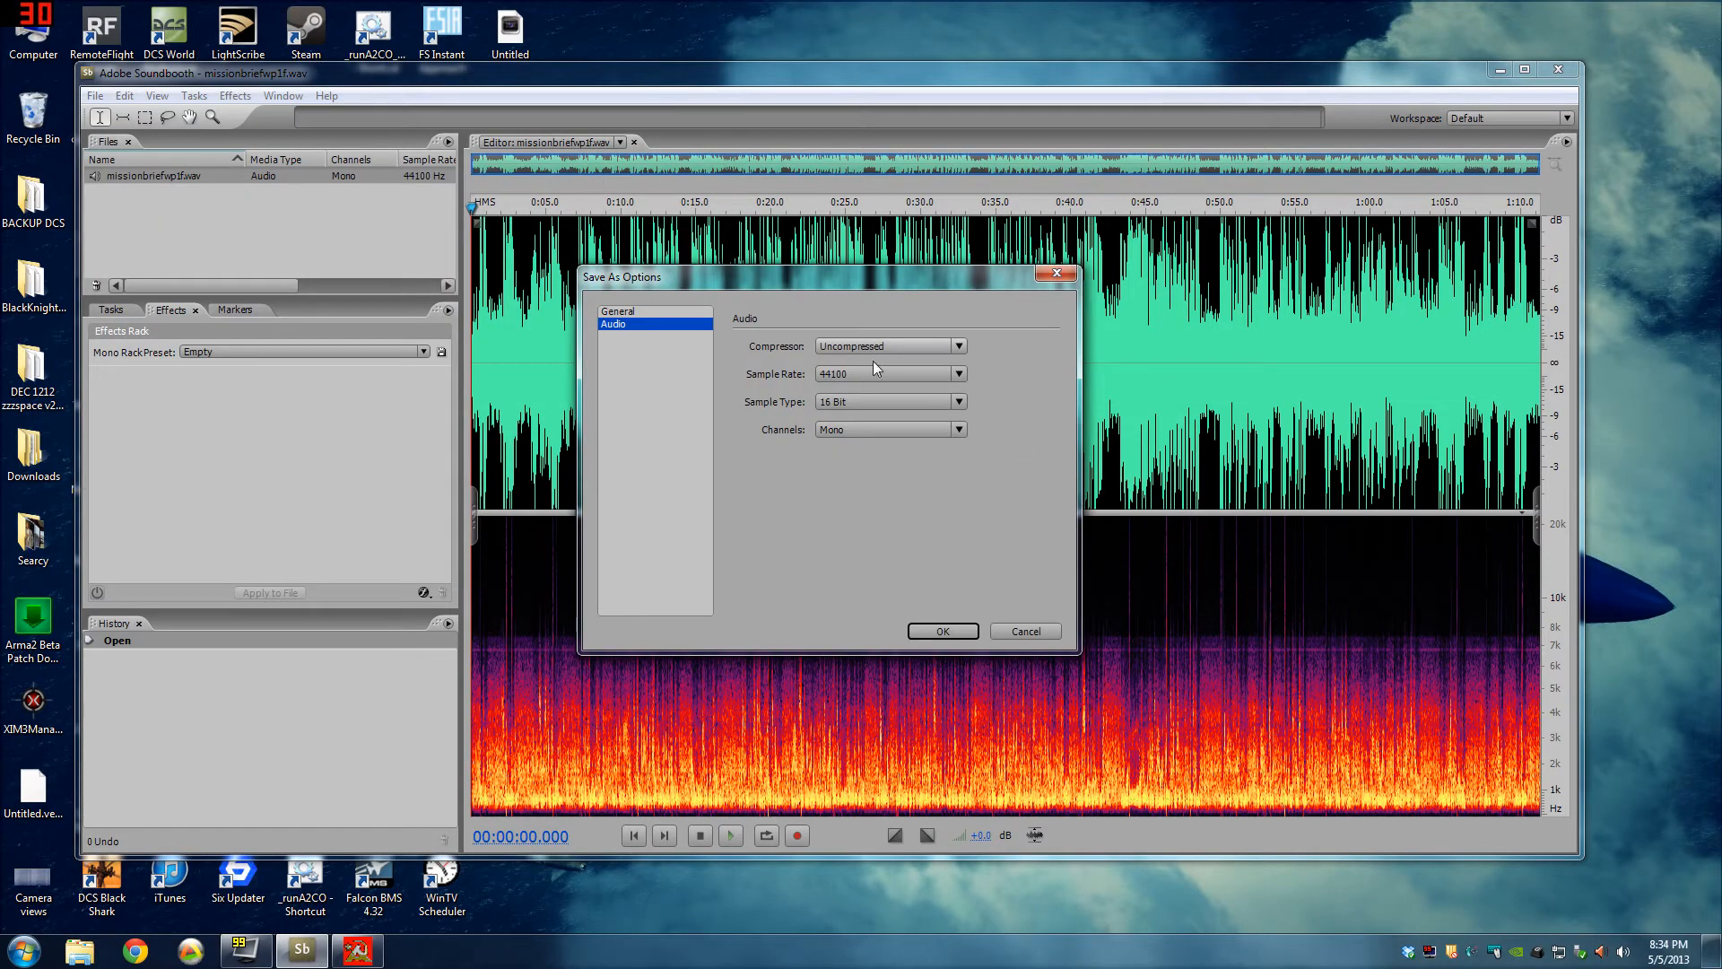
# Set save options to 11025 Hz, 8-bit, mono and confirm.
pyautogui.click(957, 373)
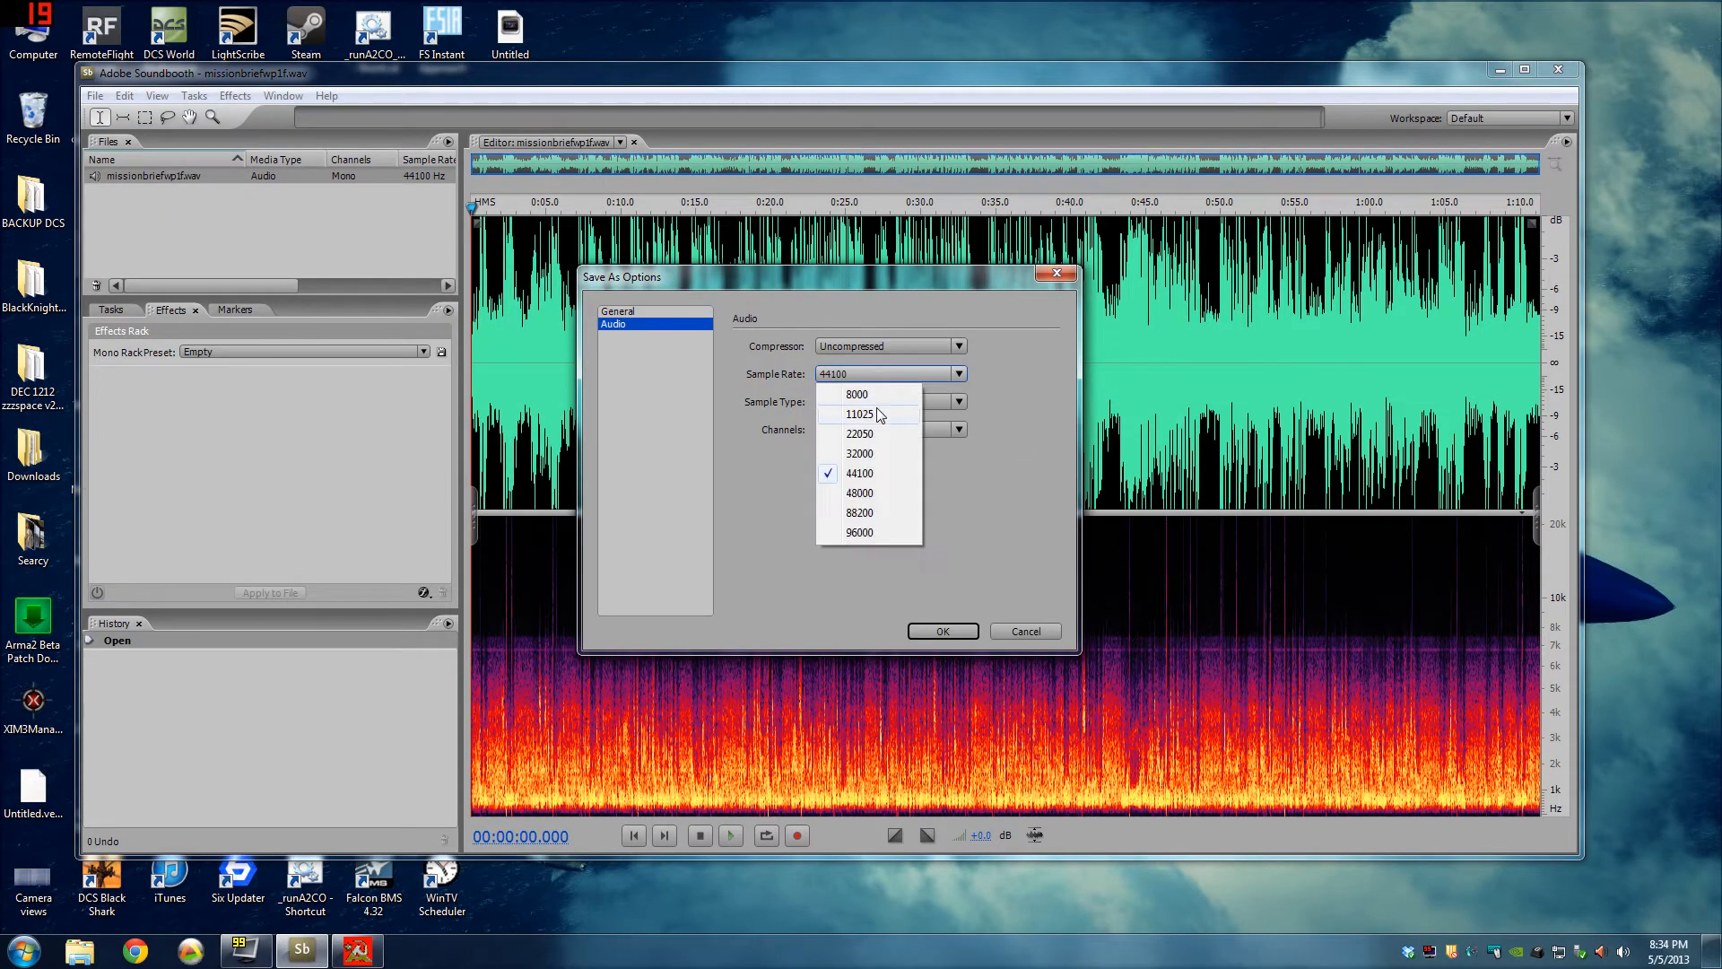
pyautogui.moveTo(864, 415)
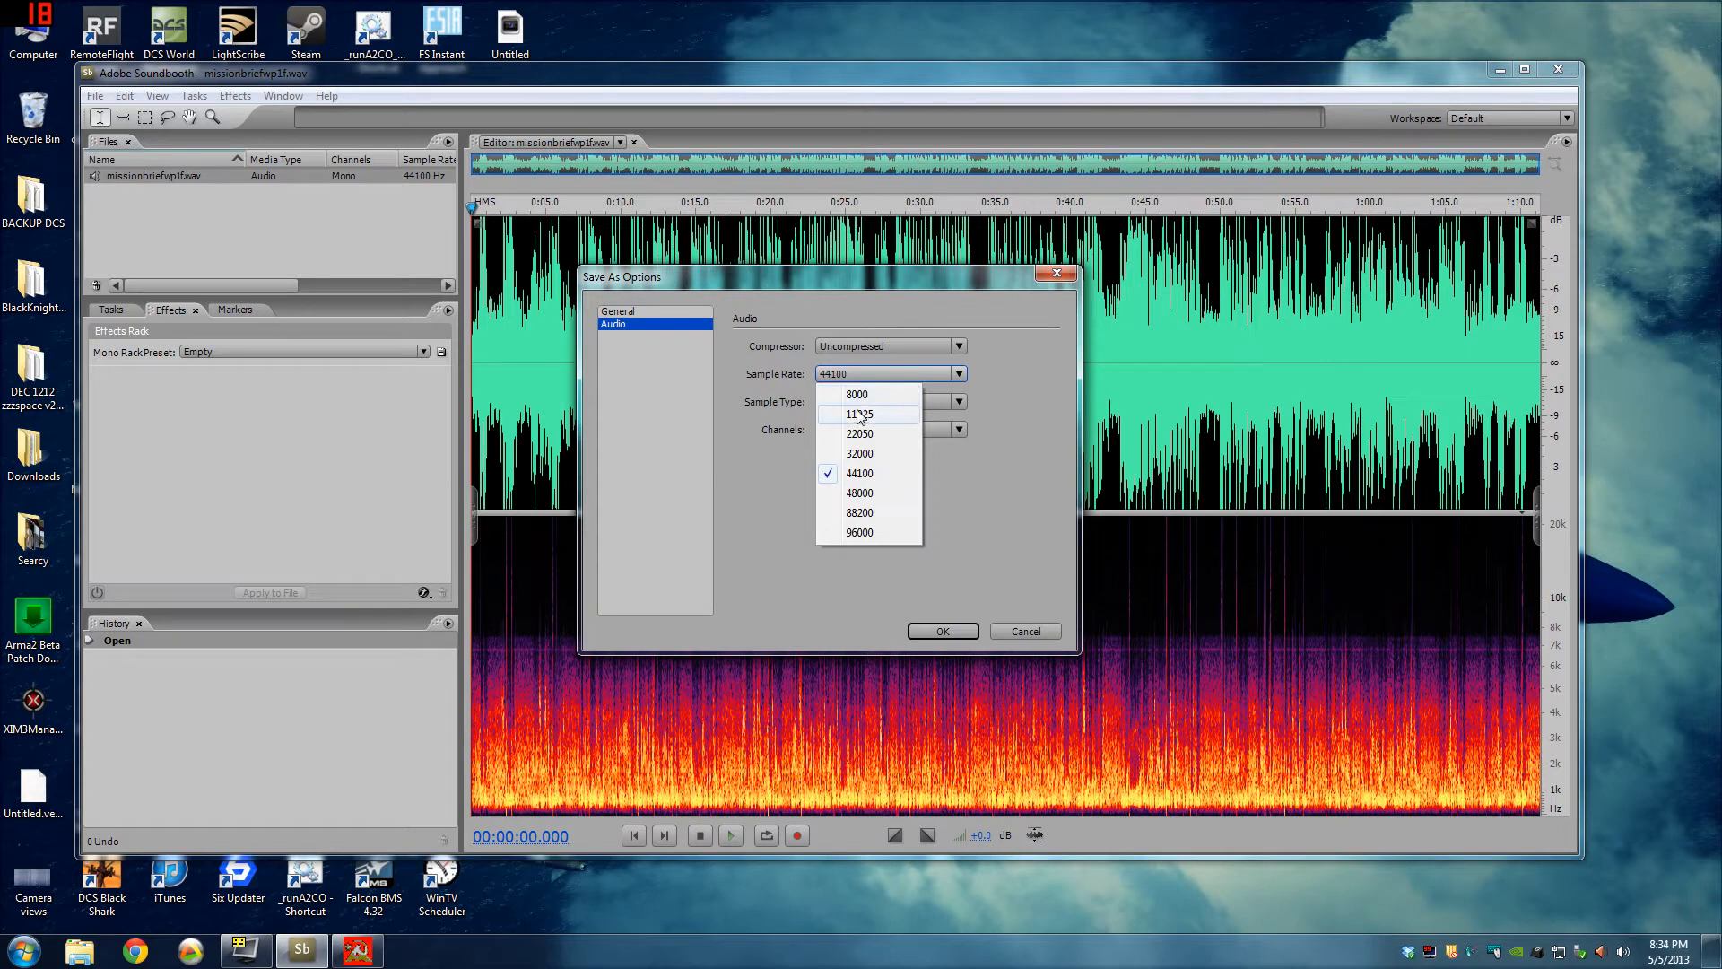
pyautogui.moveTo(856, 395)
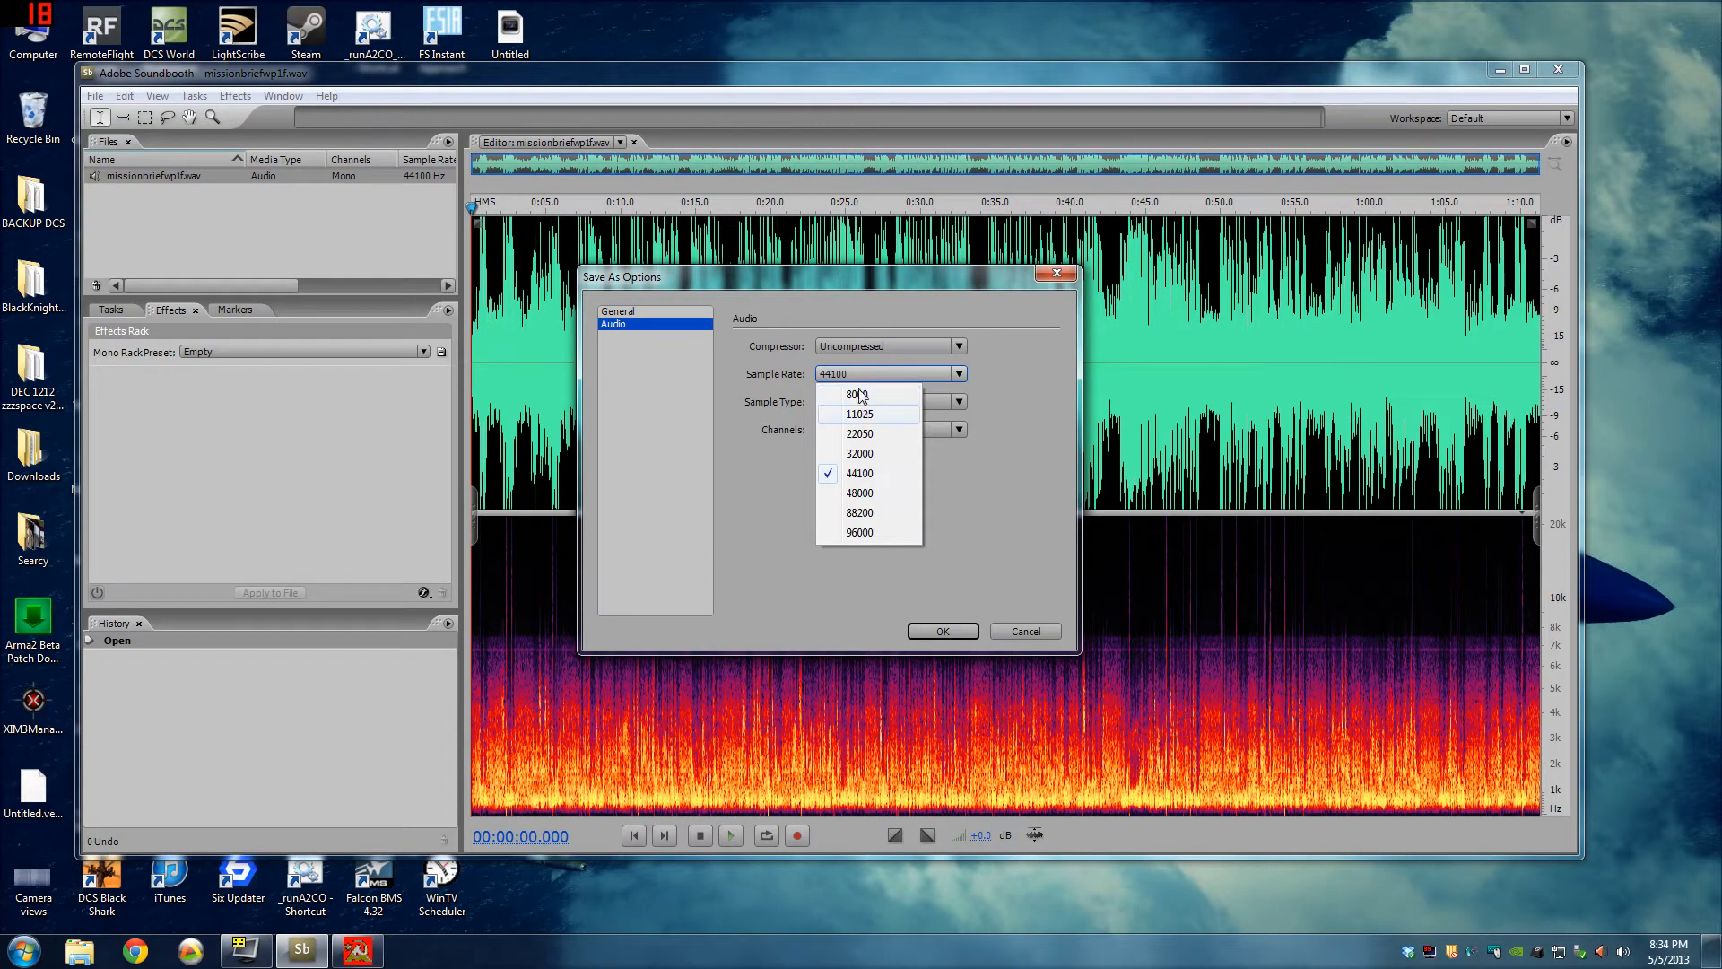
pyautogui.moveTo(873, 422)
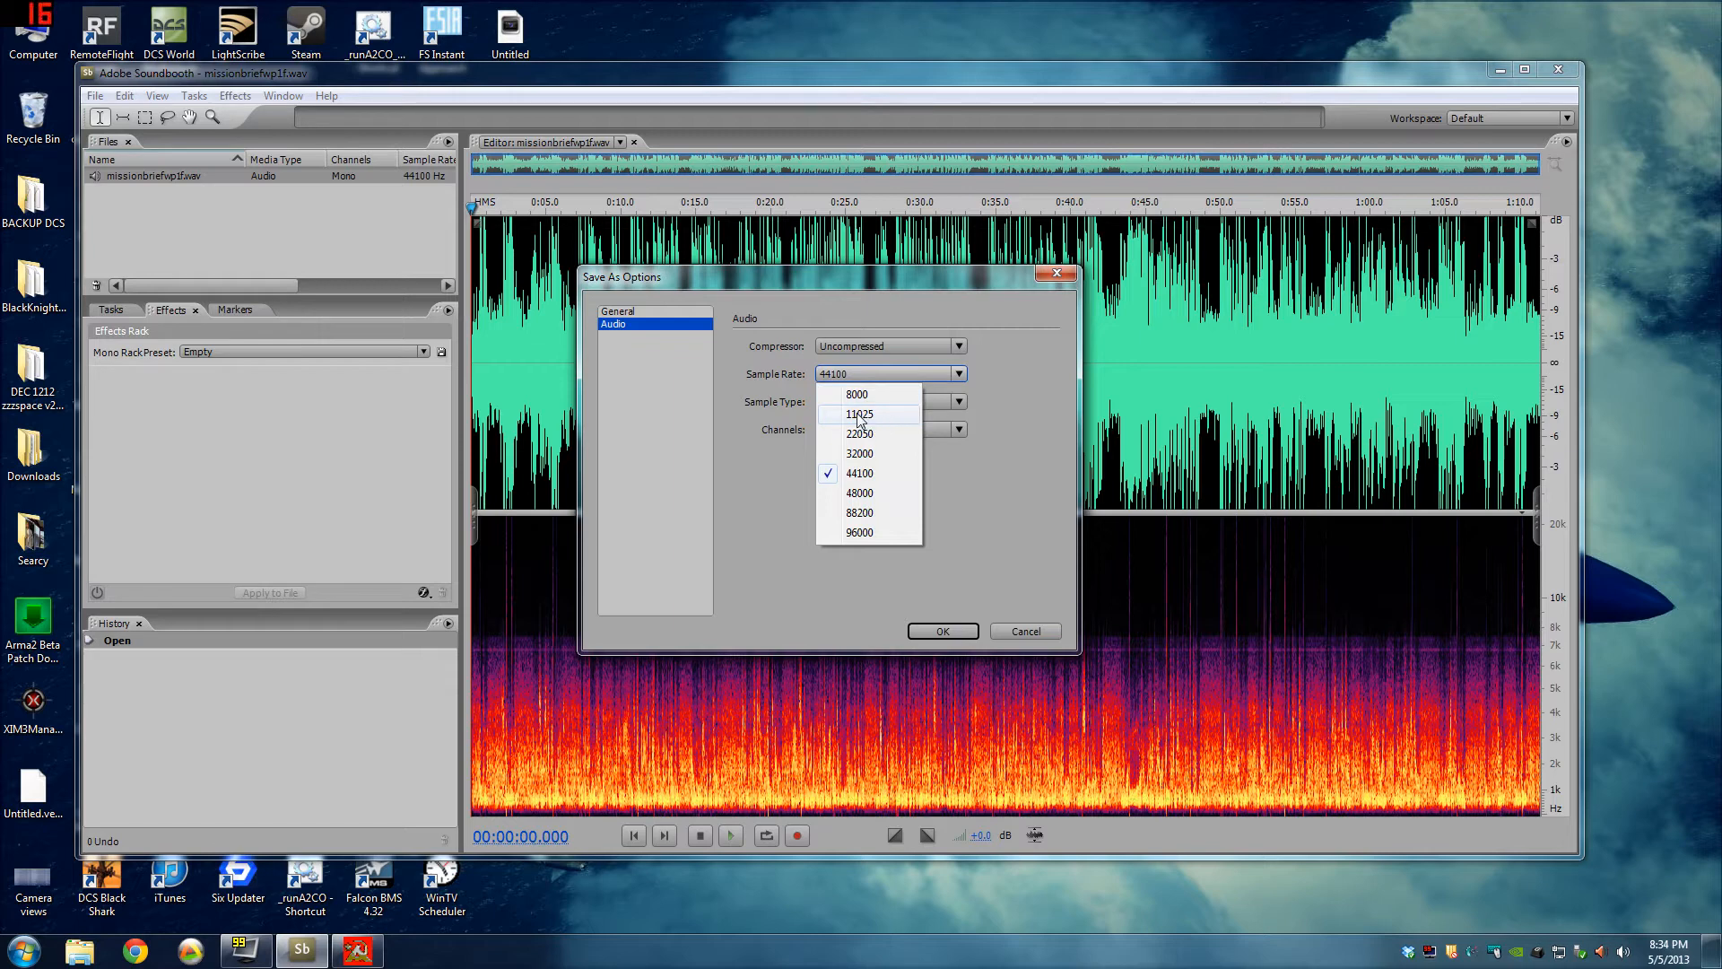
pyautogui.click(859, 414)
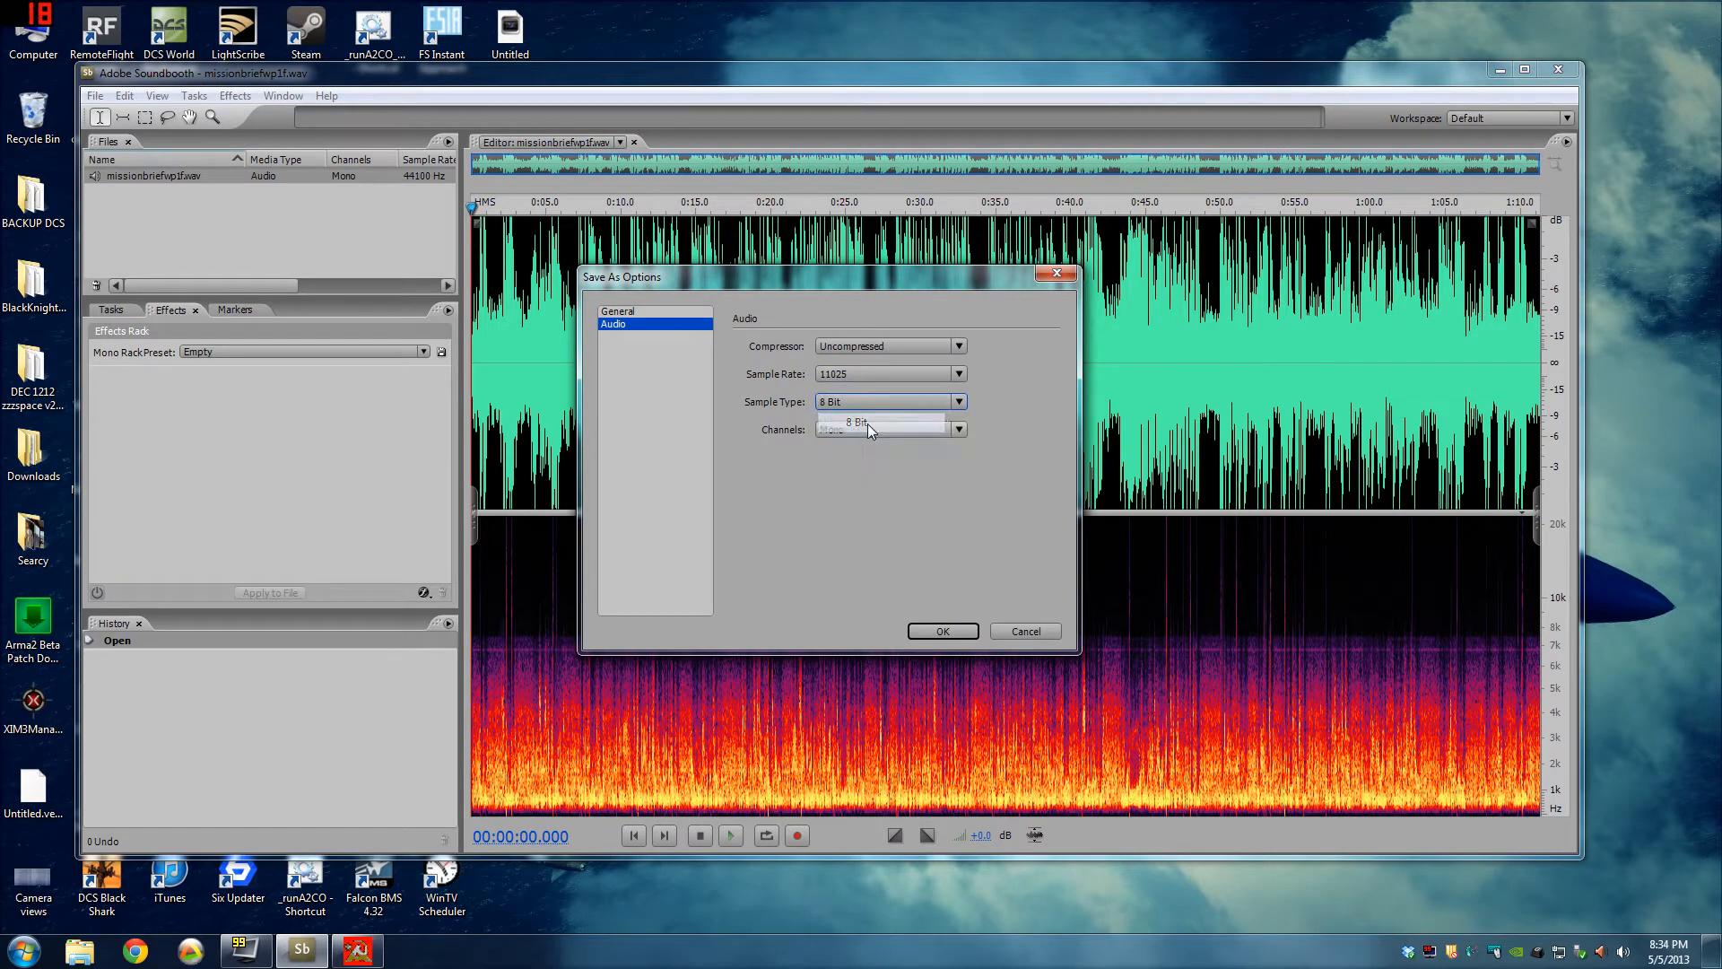
pyautogui.click(867, 429)
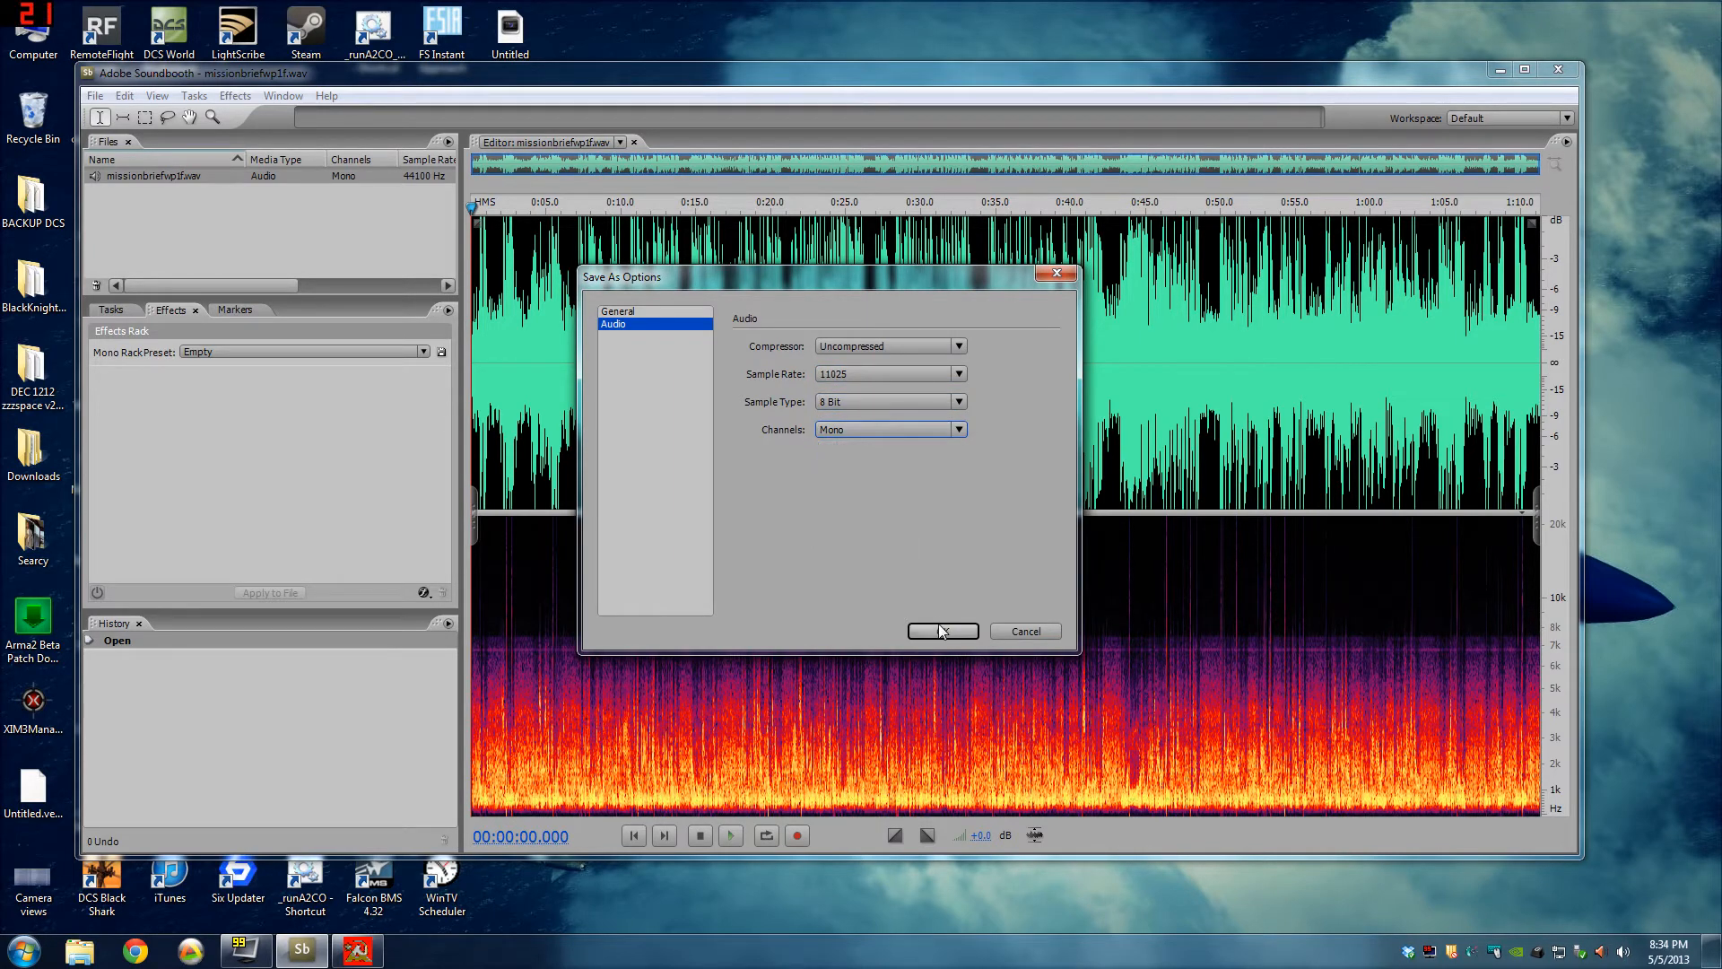
pyautogui.click(941, 630)
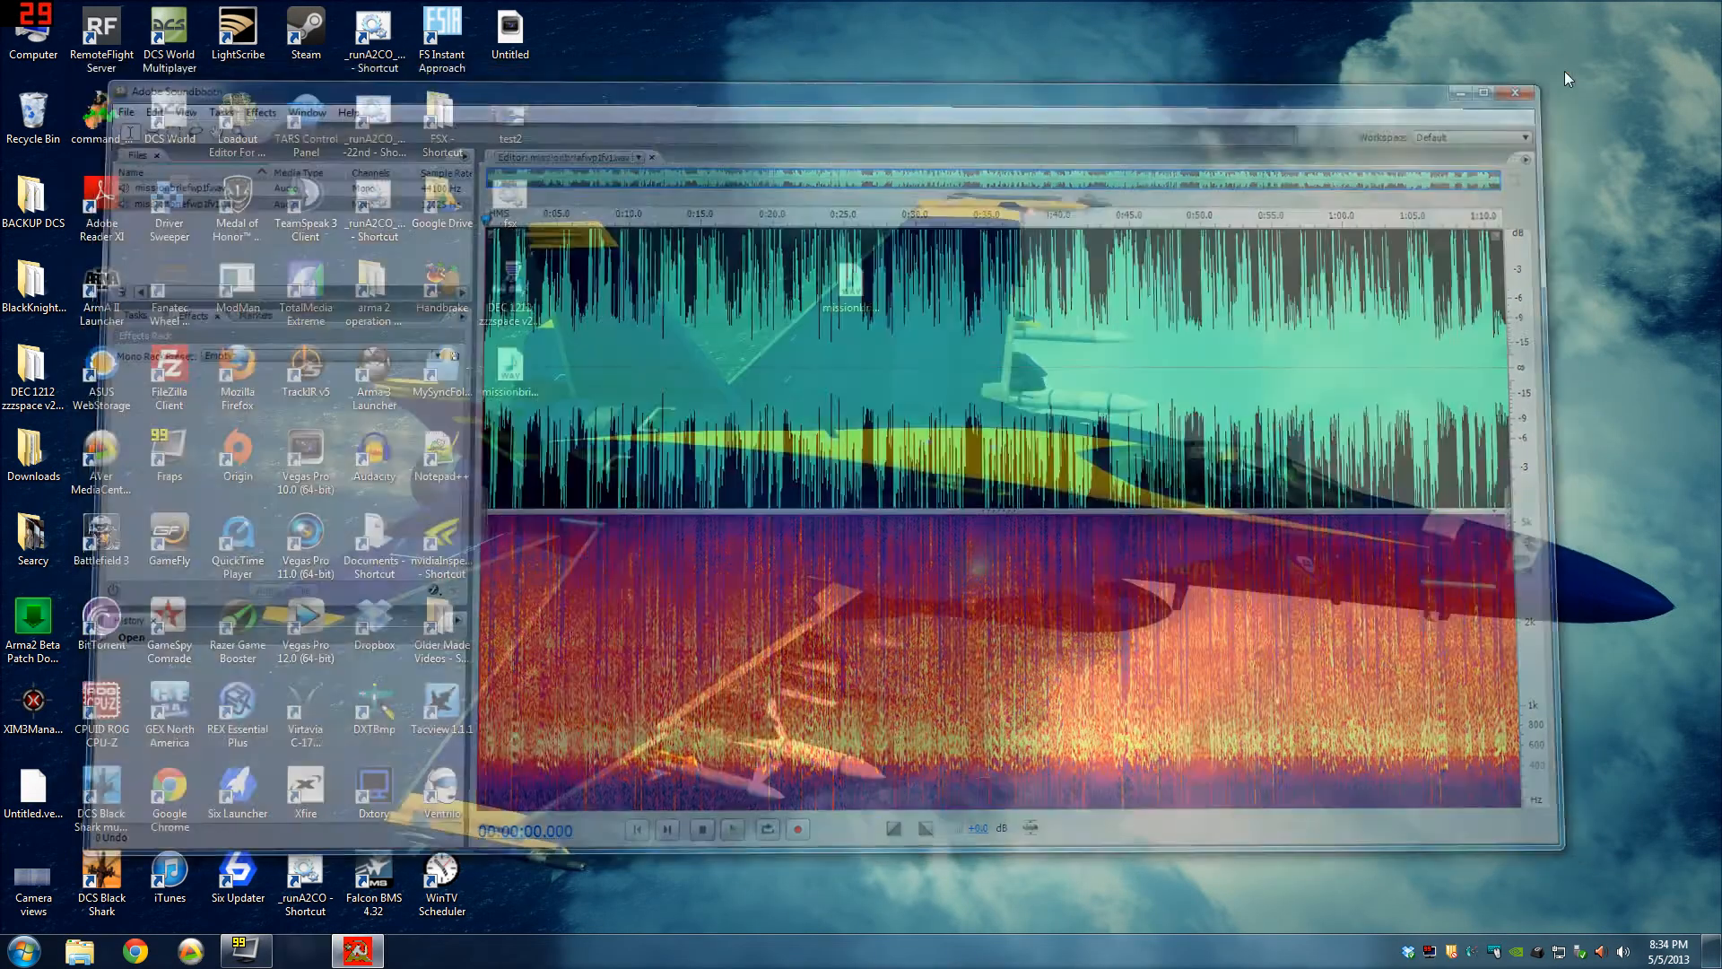
# Close Soundbooth, then play the 769 KB copy and the original in Media Player.
pyautogui.click(1516, 92)
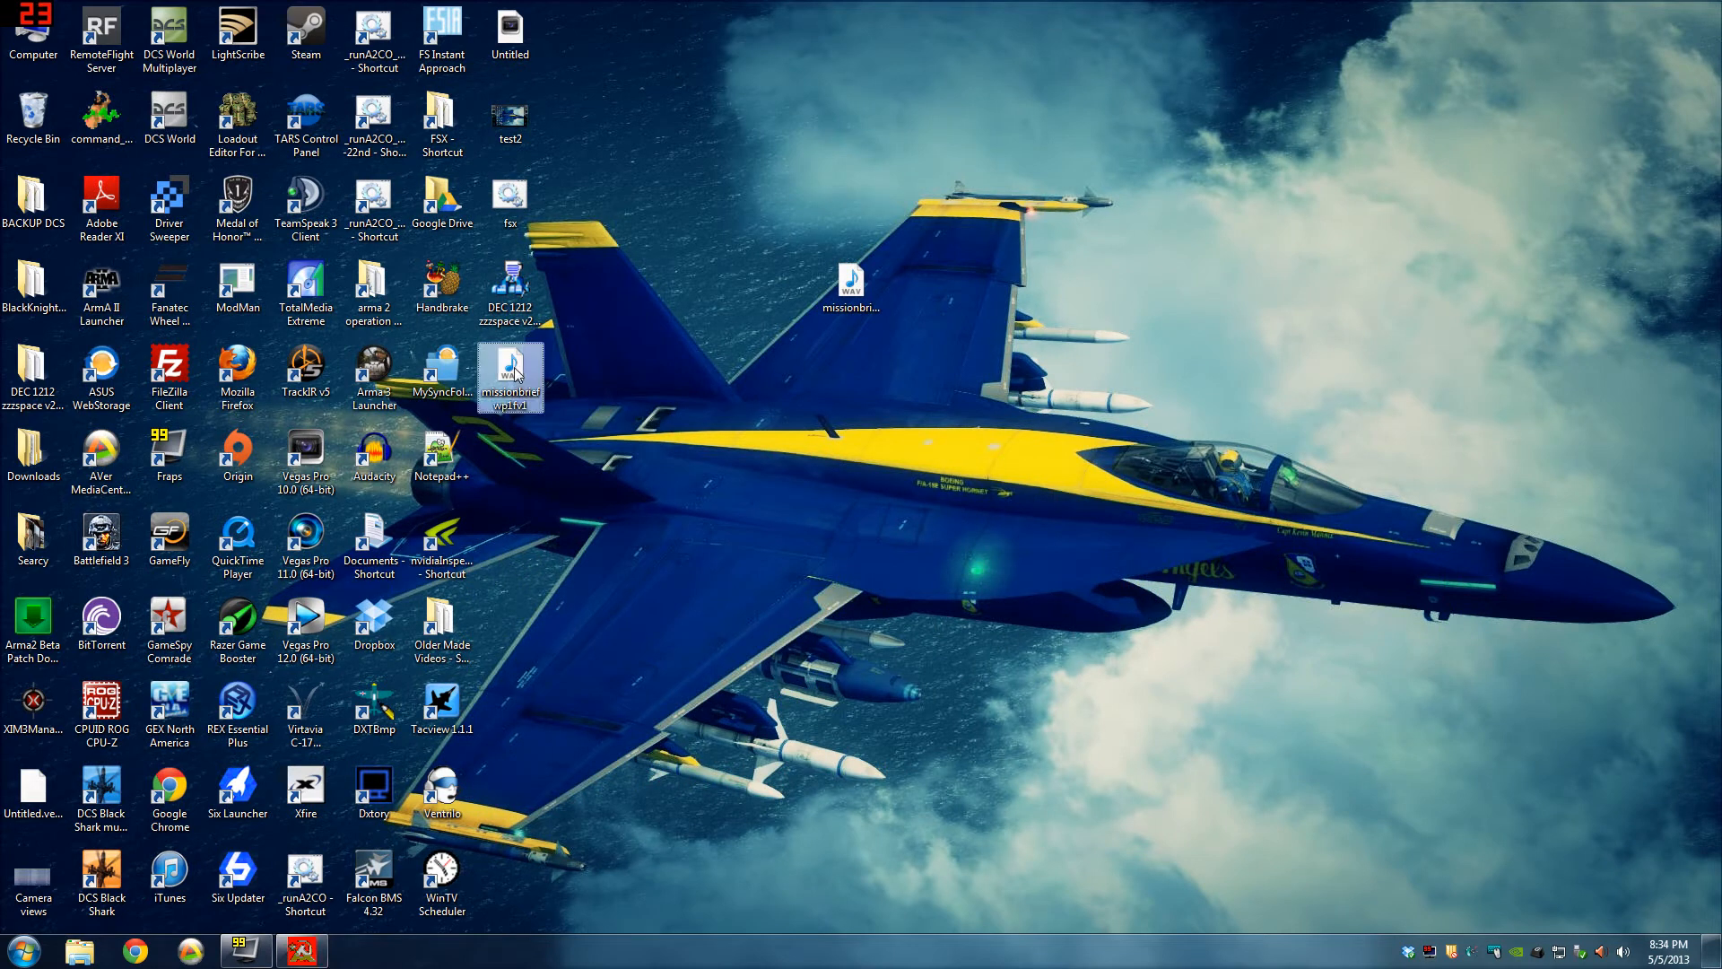
pyautogui.moveTo(511, 373)
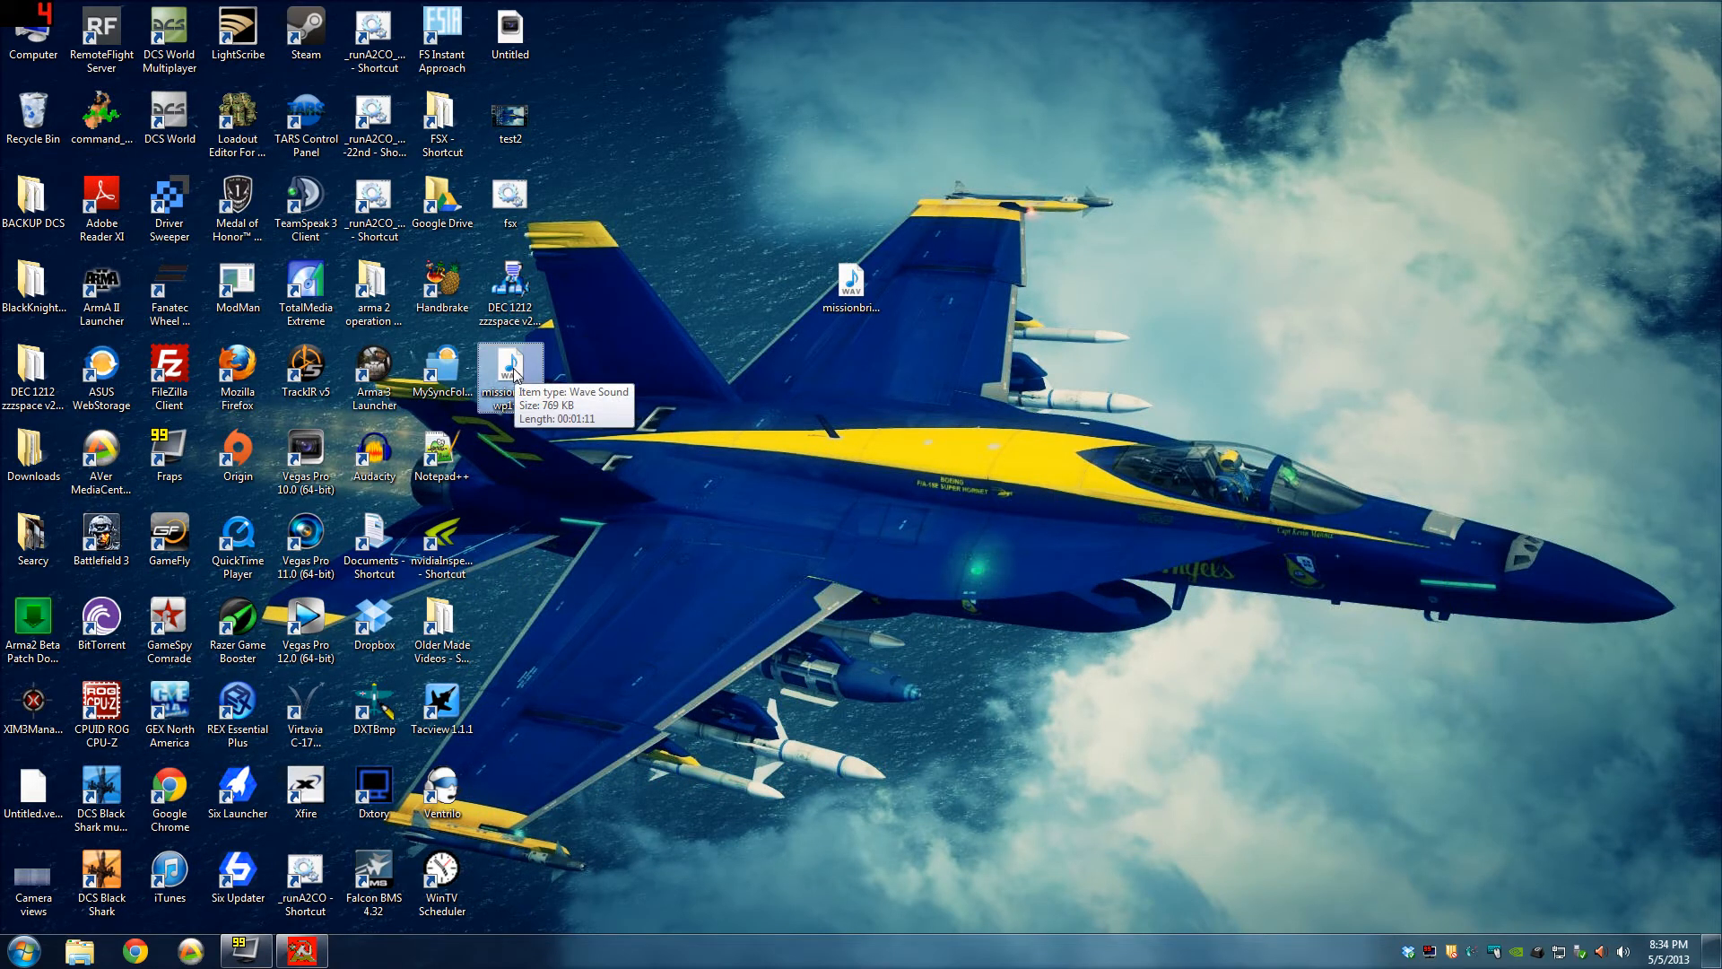
pyautogui.doubleClick(508, 368)
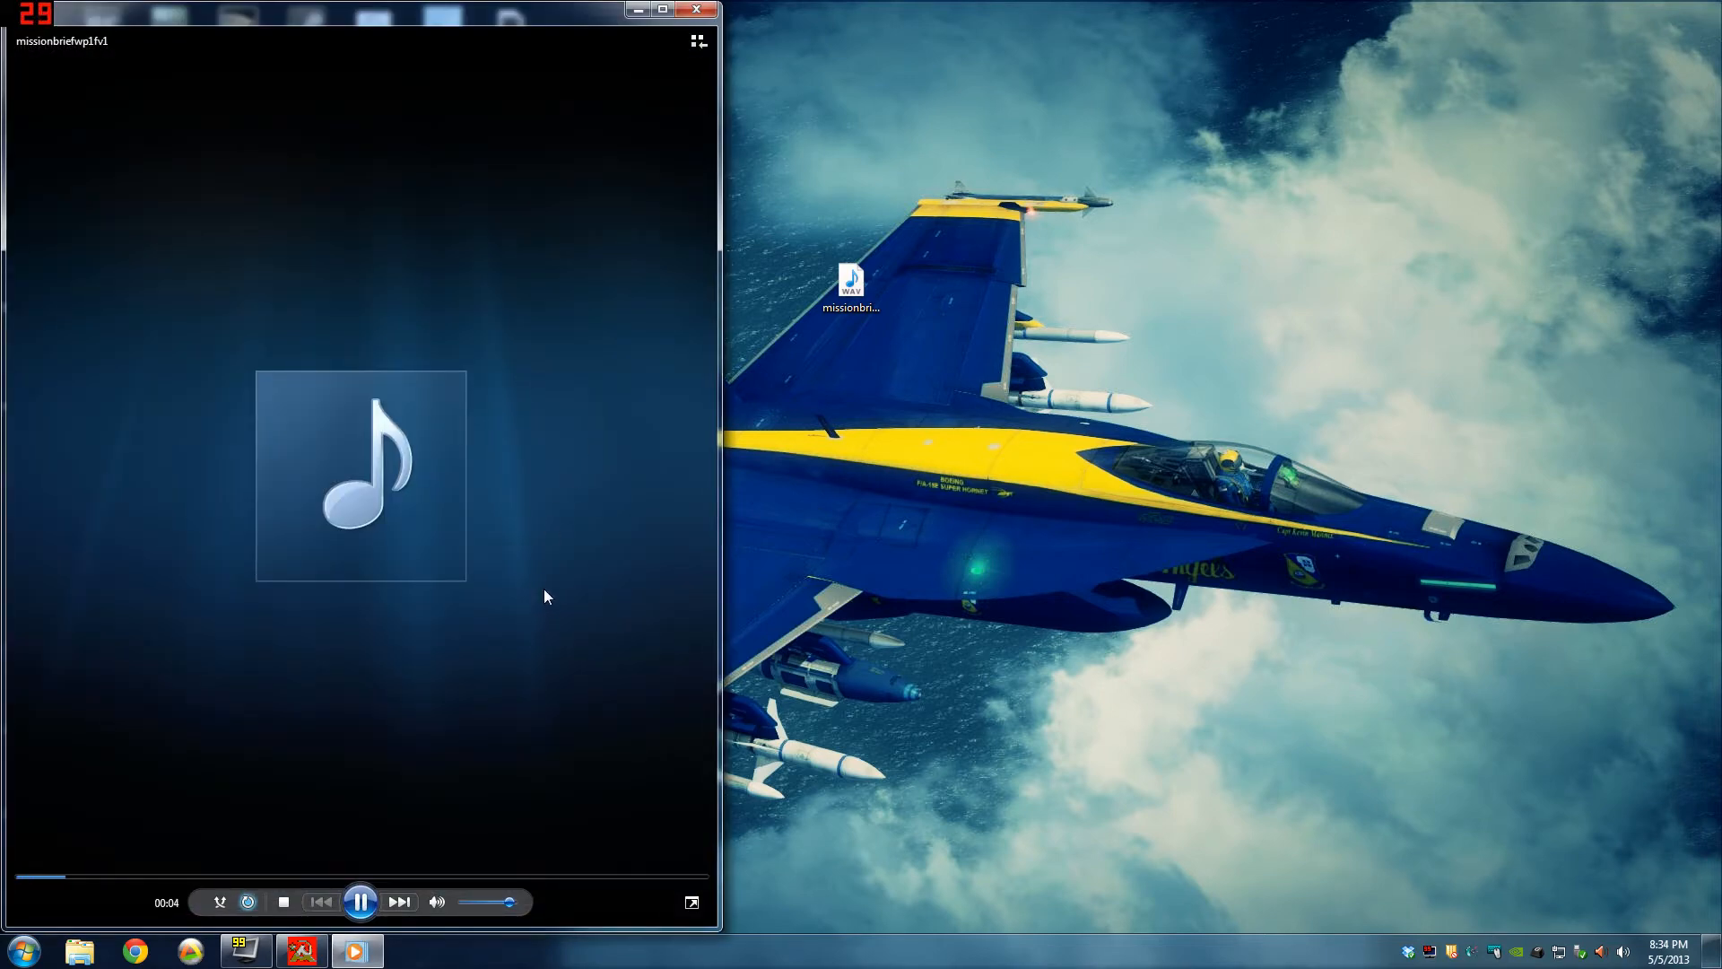
pyautogui.click(698, 9)
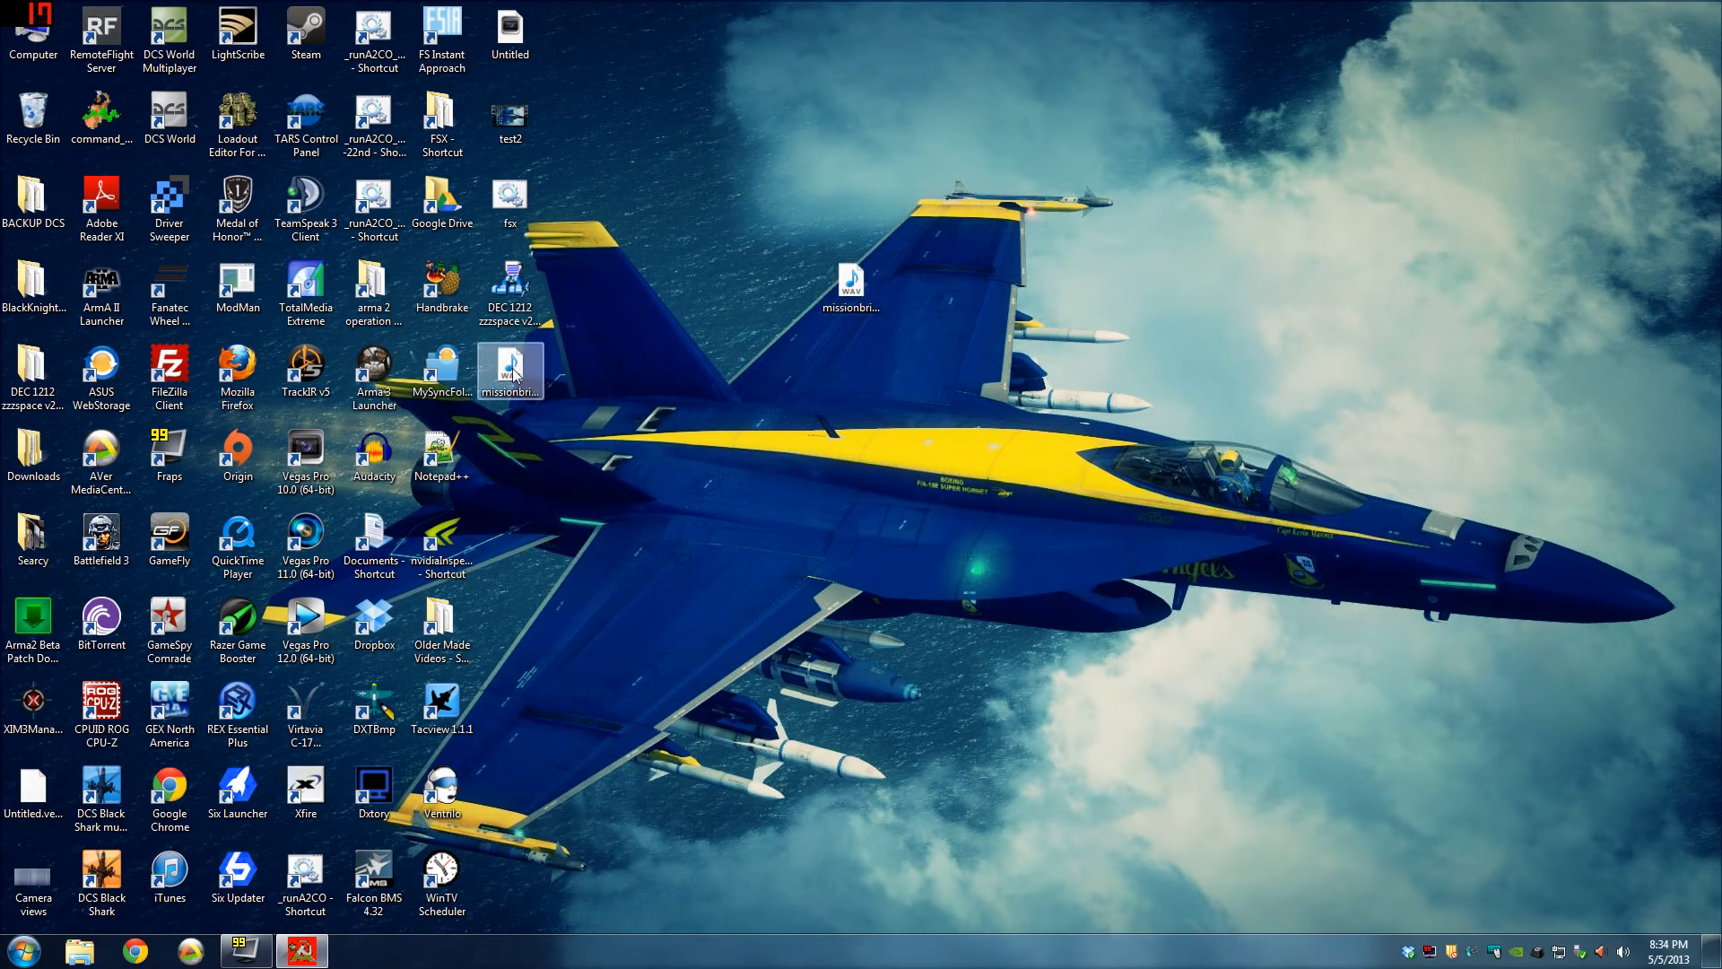
pyautogui.doubleClick(509, 370)
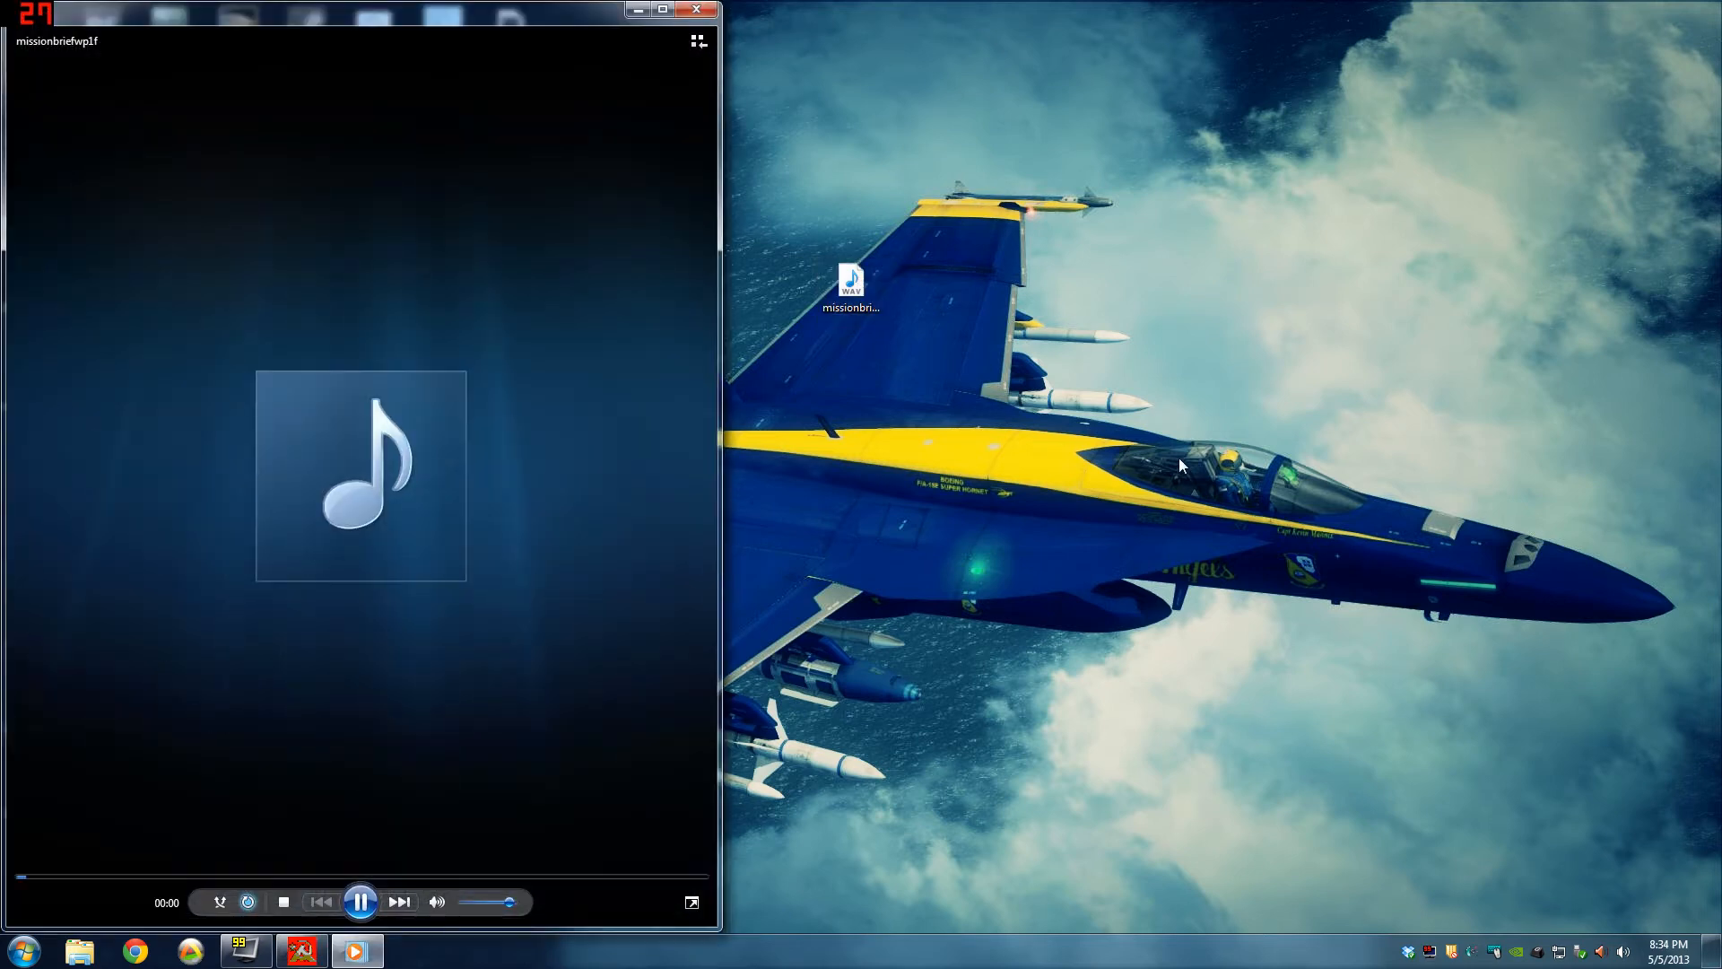
pyautogui.moveTo(1031, 418)
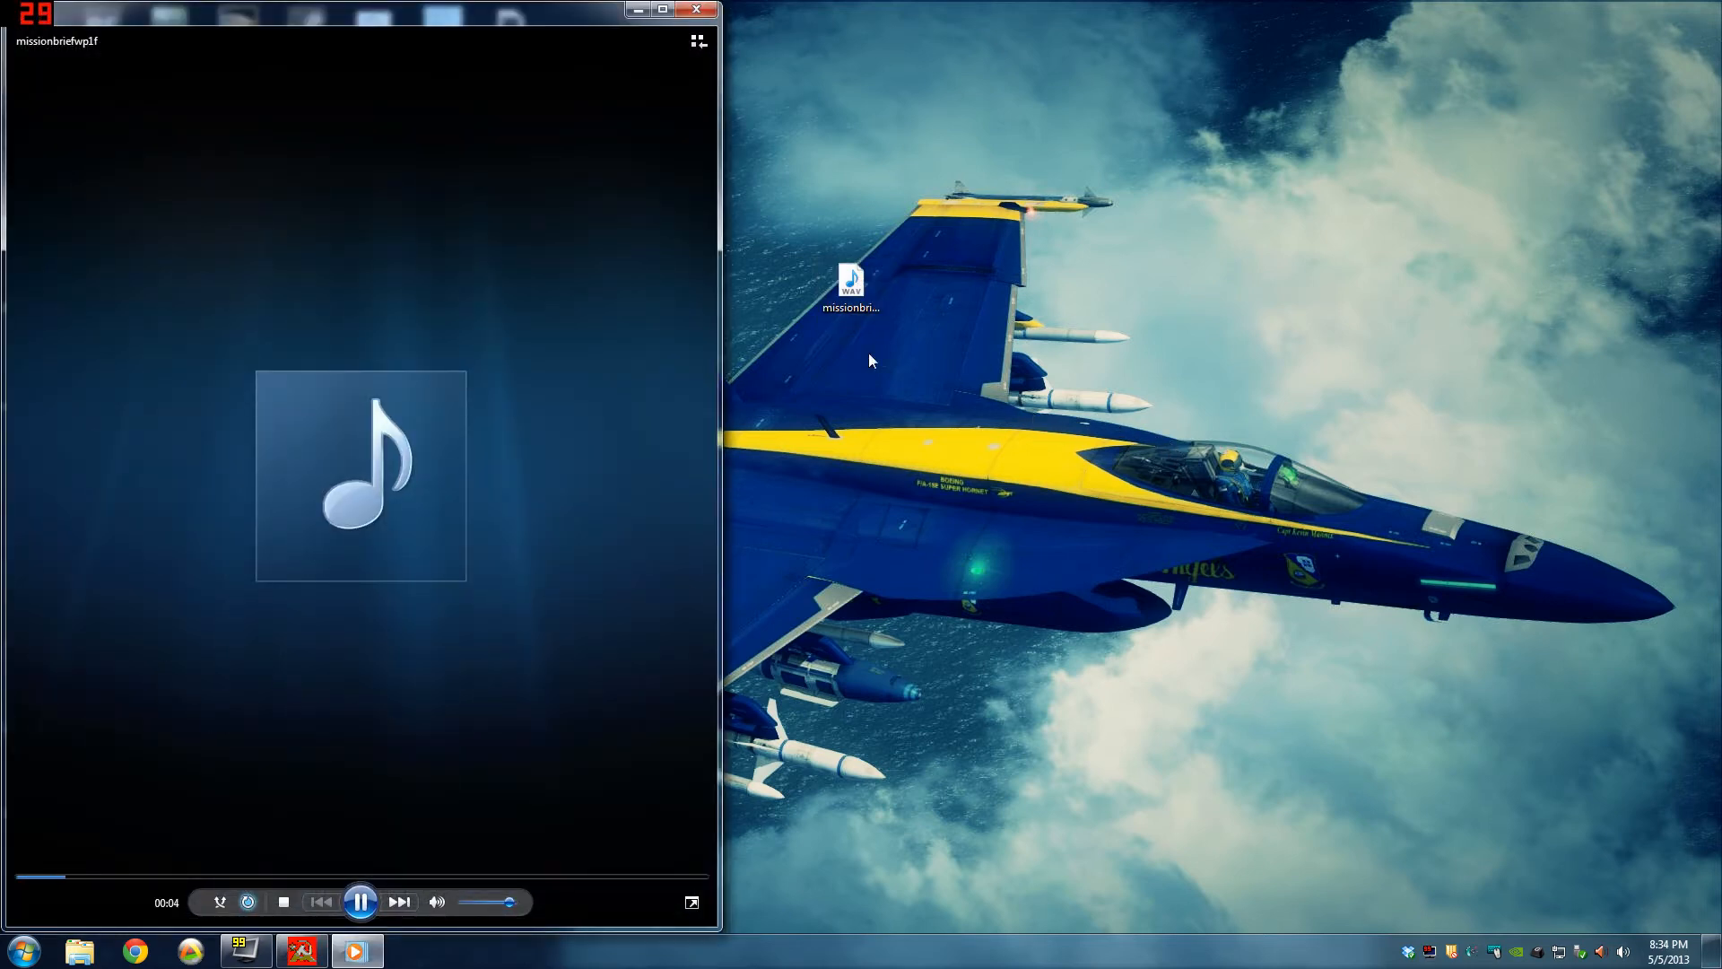
pyautogui.click(695, 8)
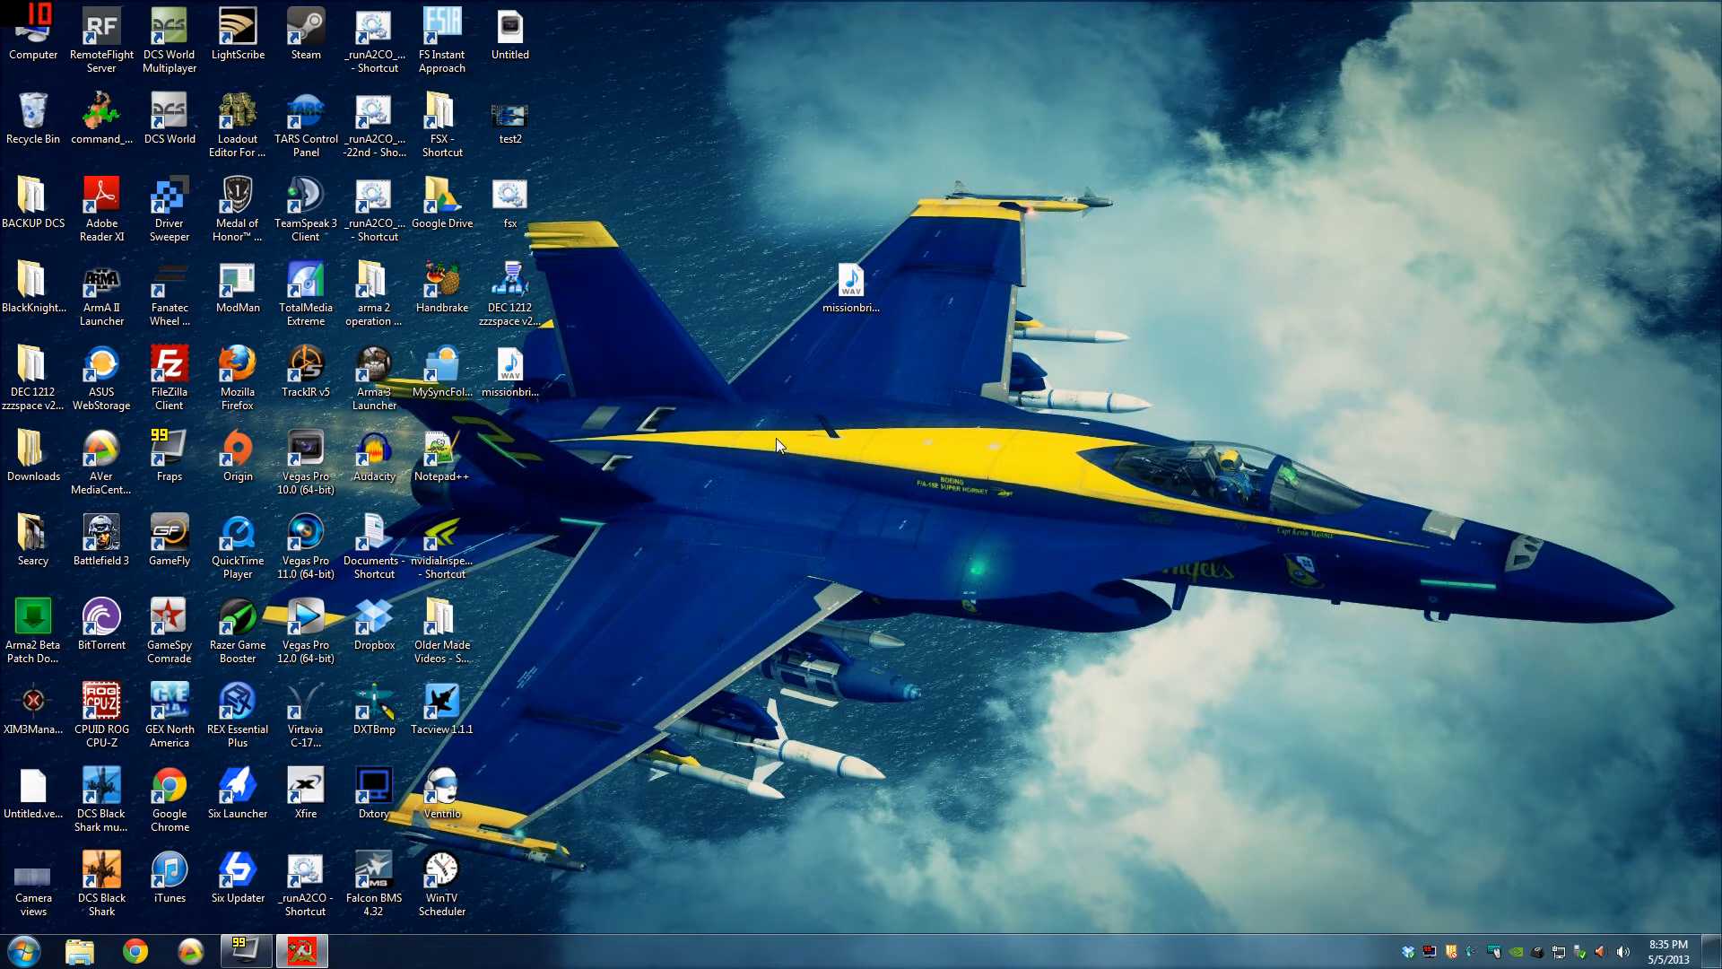
pyautogui.moveTo(748, 480)
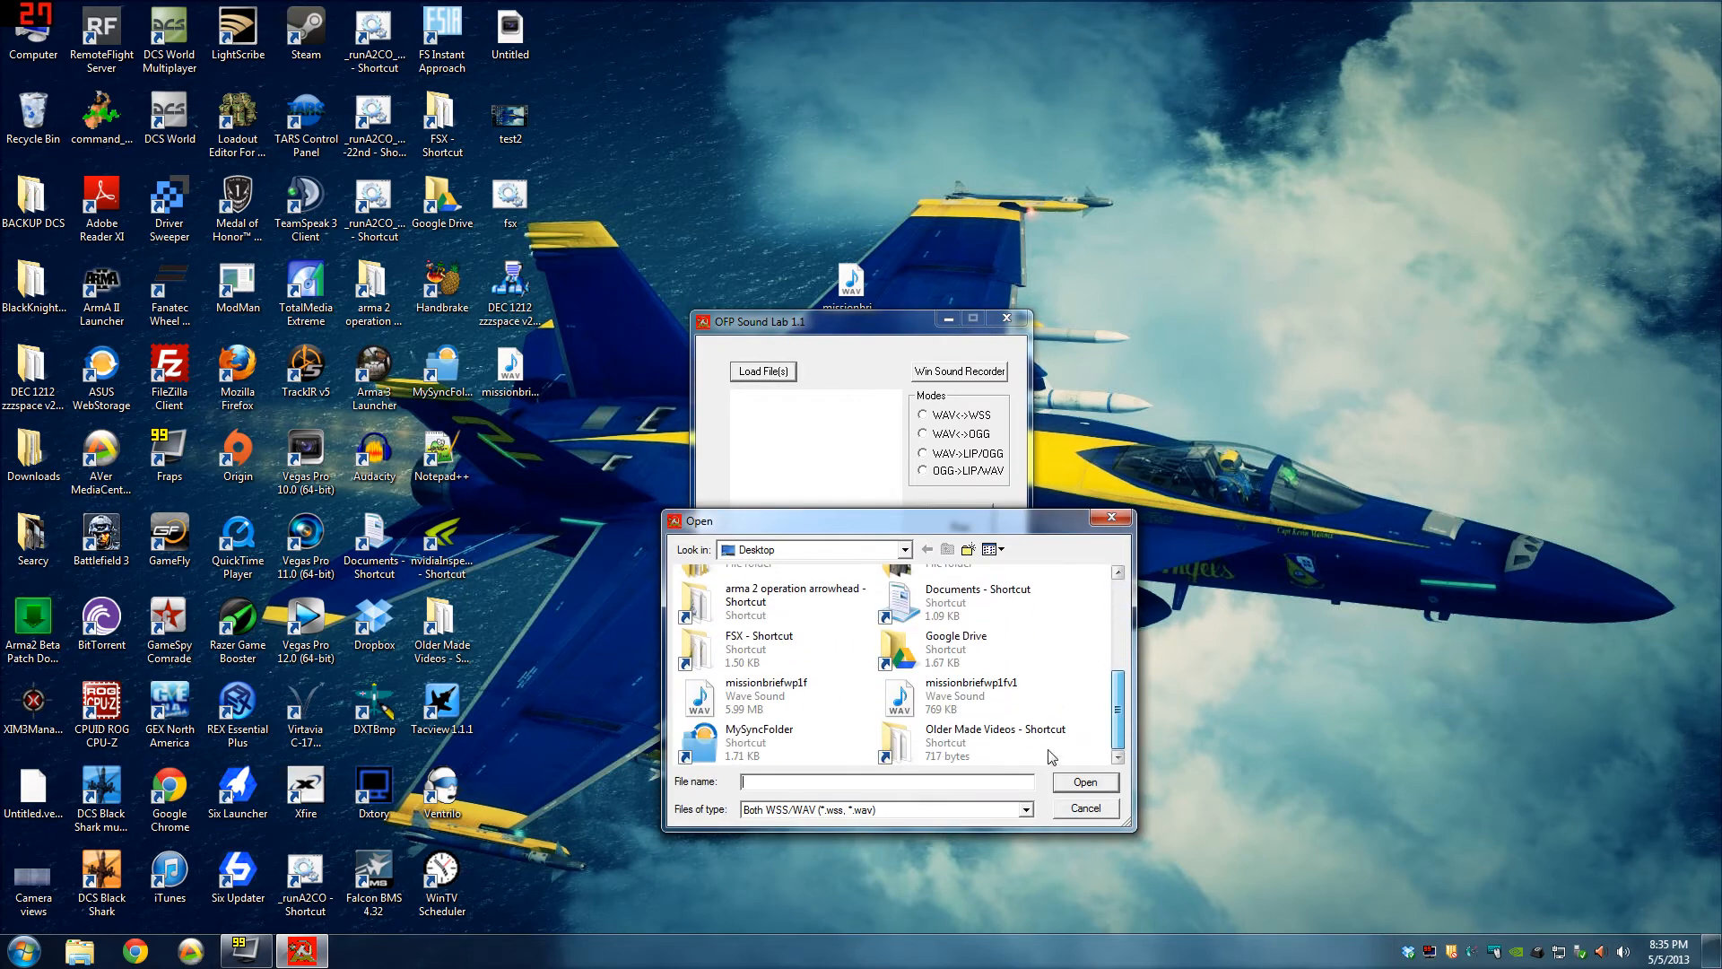
# Load missionbriefwp1fv1.wav into OFP Sound Lab and run WAV<->OGG conversion.
pyautogui.click(971, 695)
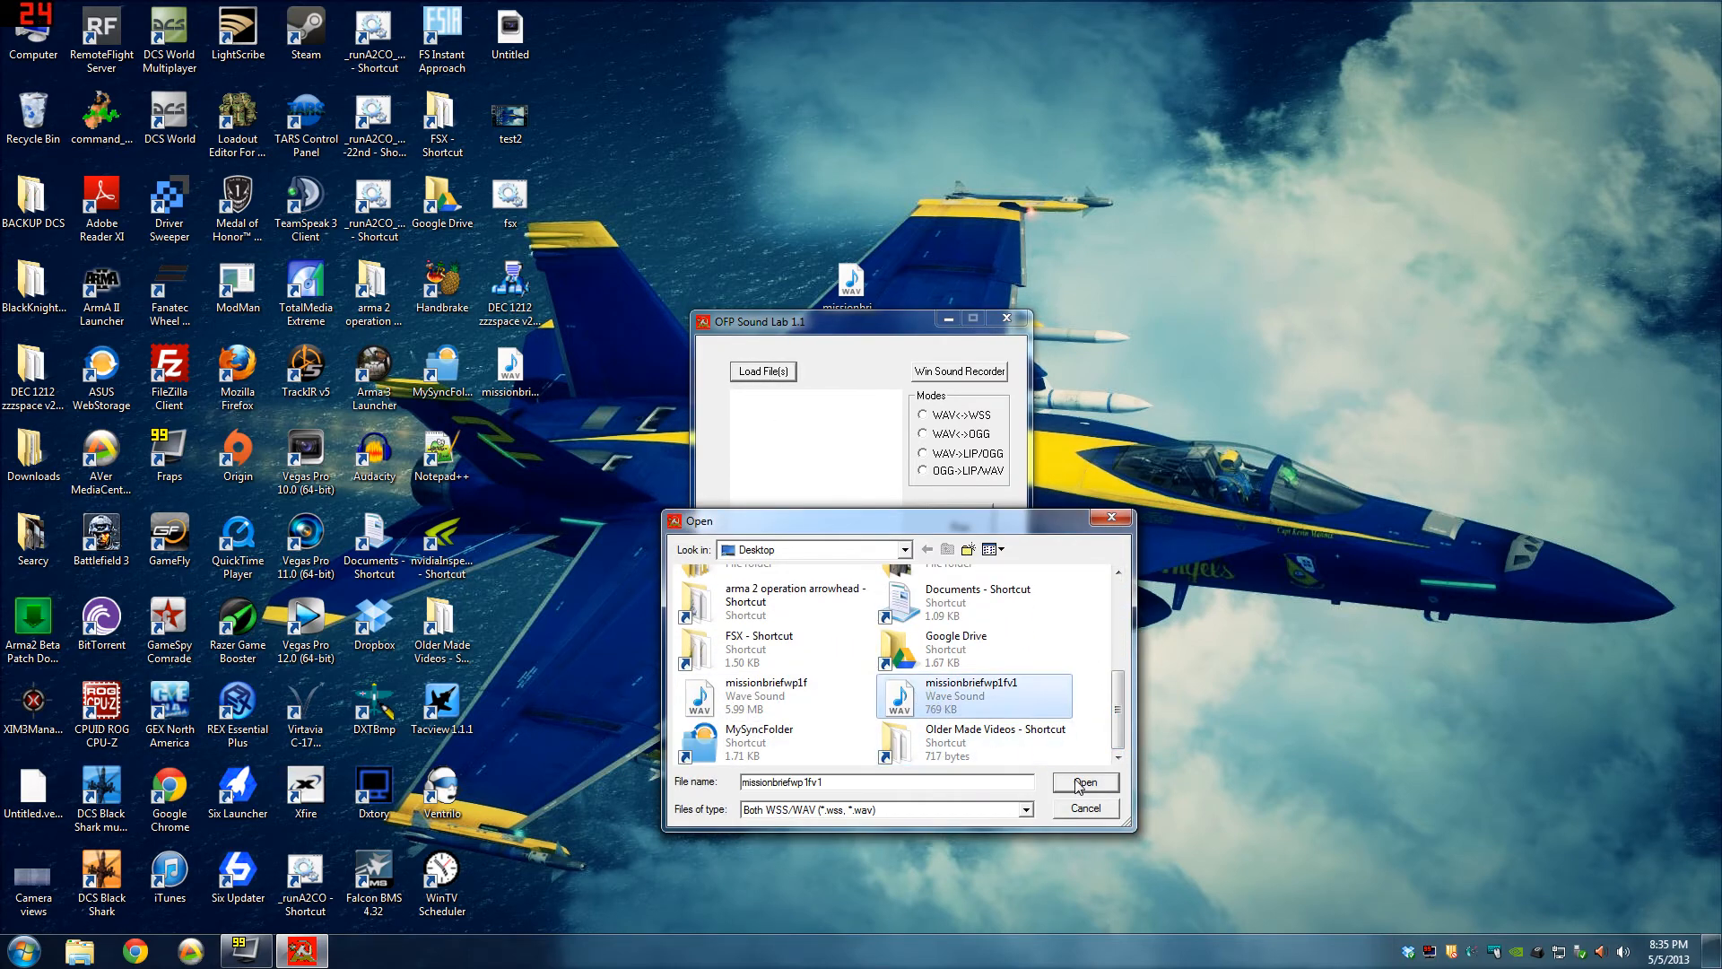
pyautogui.click(1082, 782)
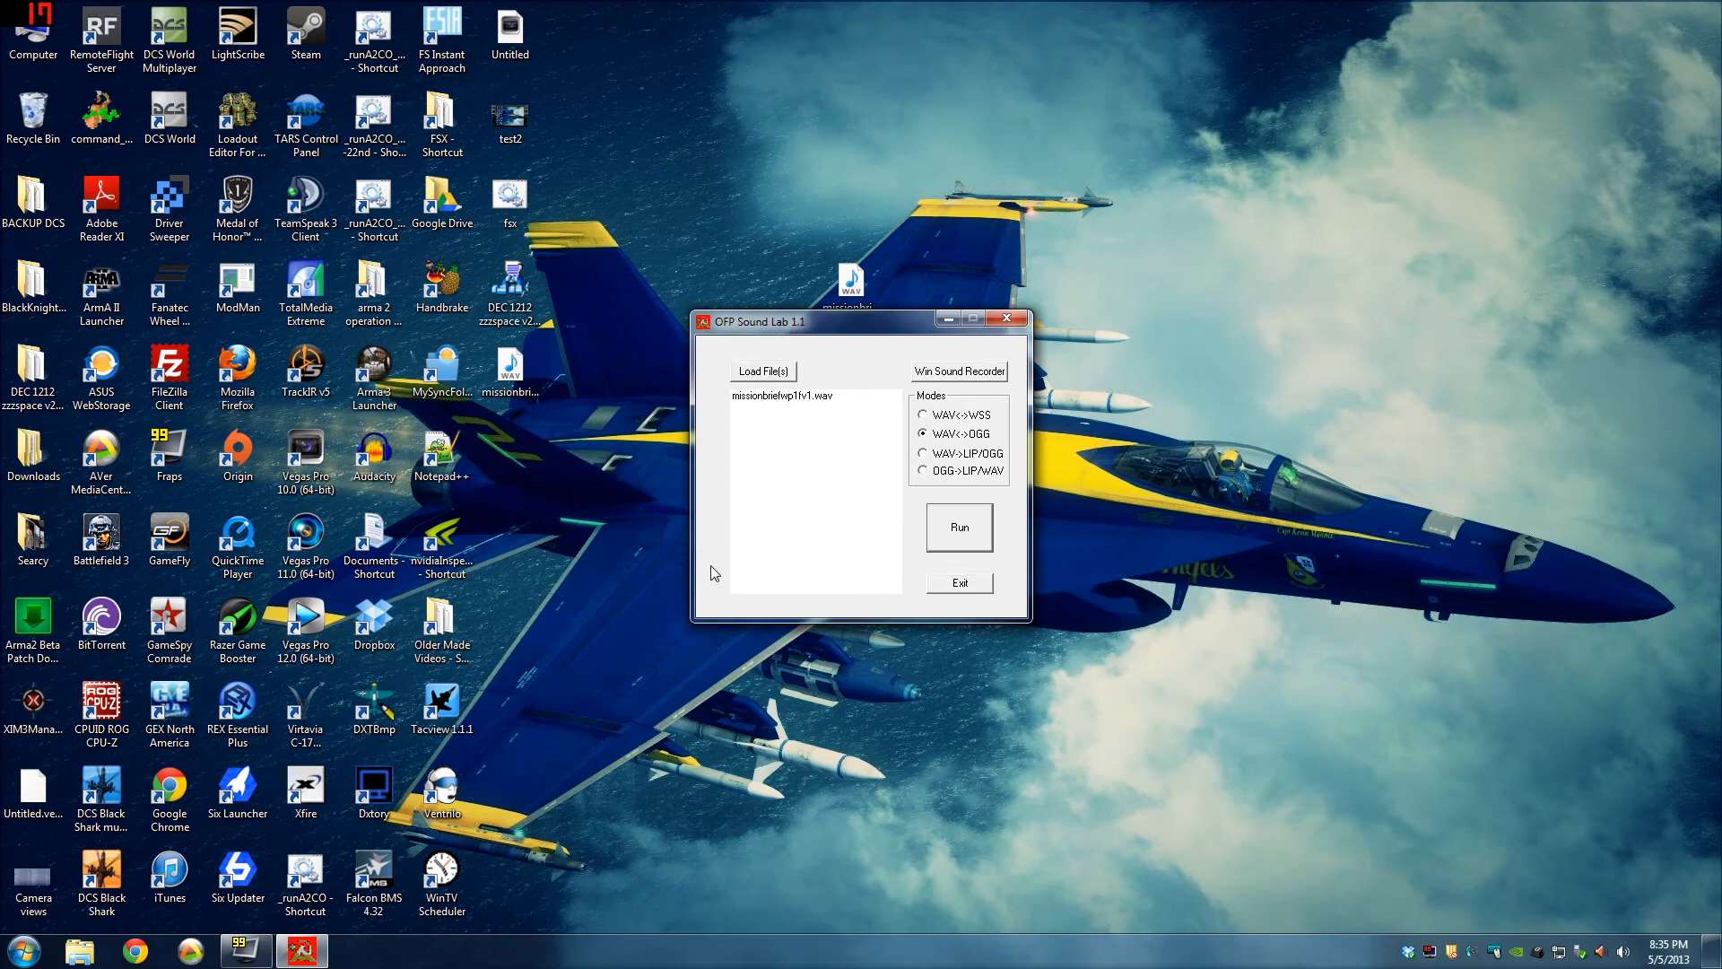
pyautogui.click(958, 527)
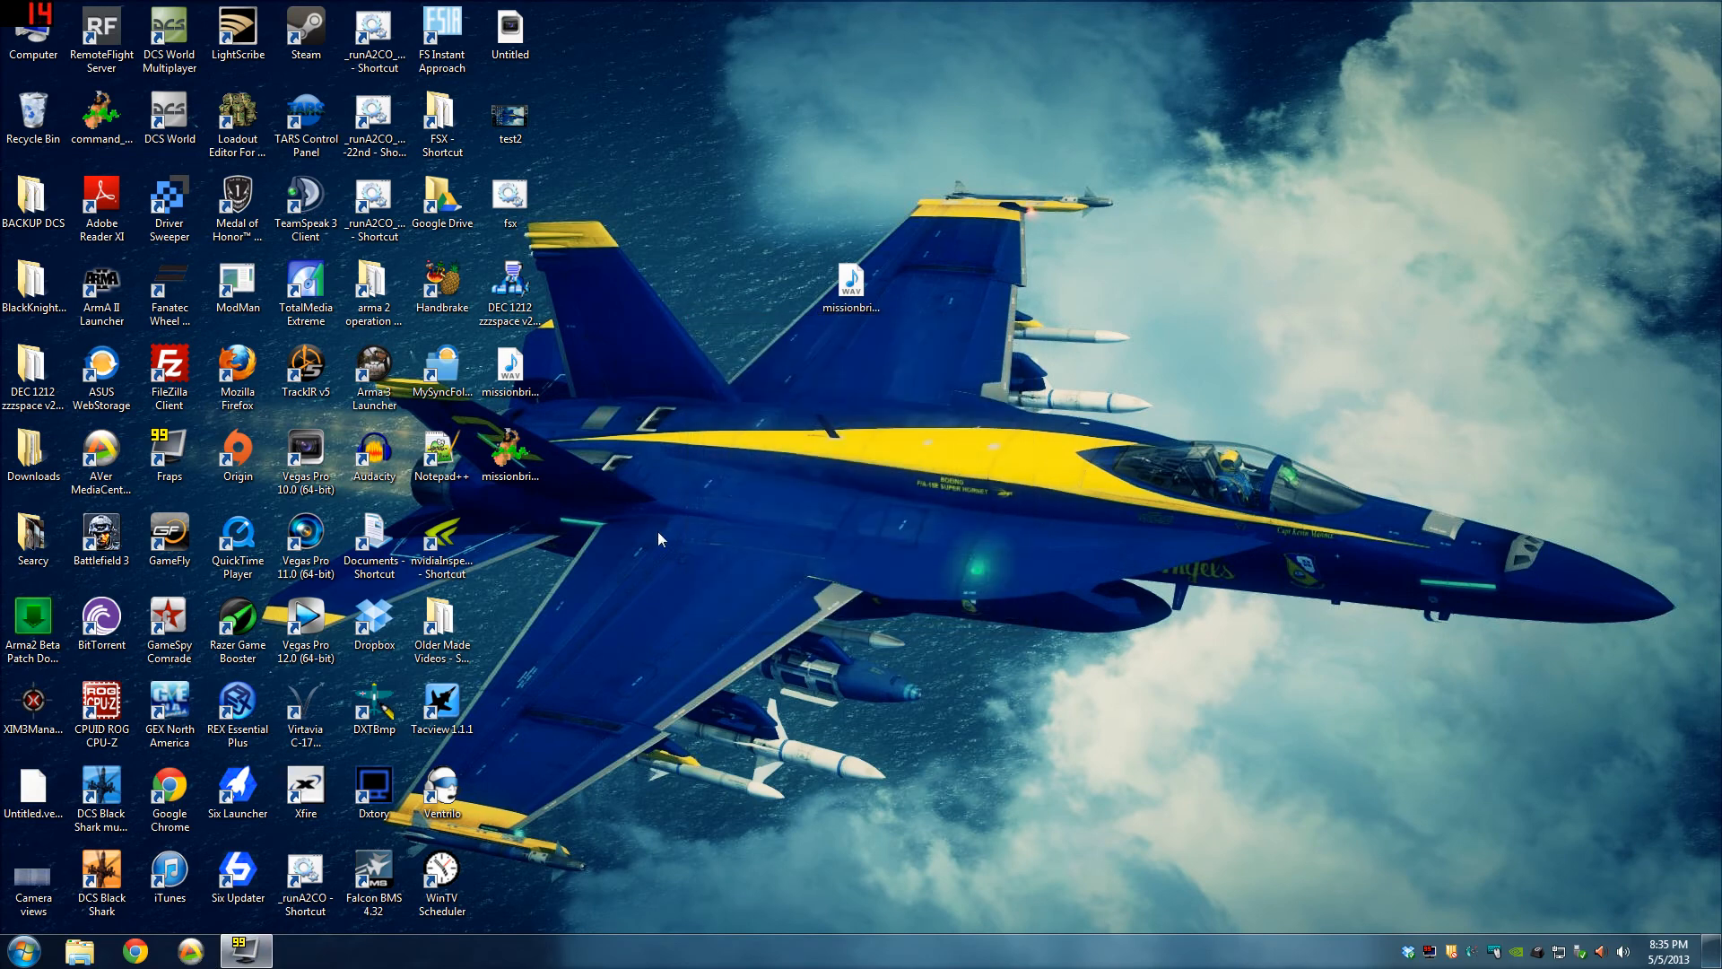
# Show the new OGG briefing's Properties, 280 KB Ogg Vorbis, and move the dialog left.
pyautogui.rightClick(508, 447)
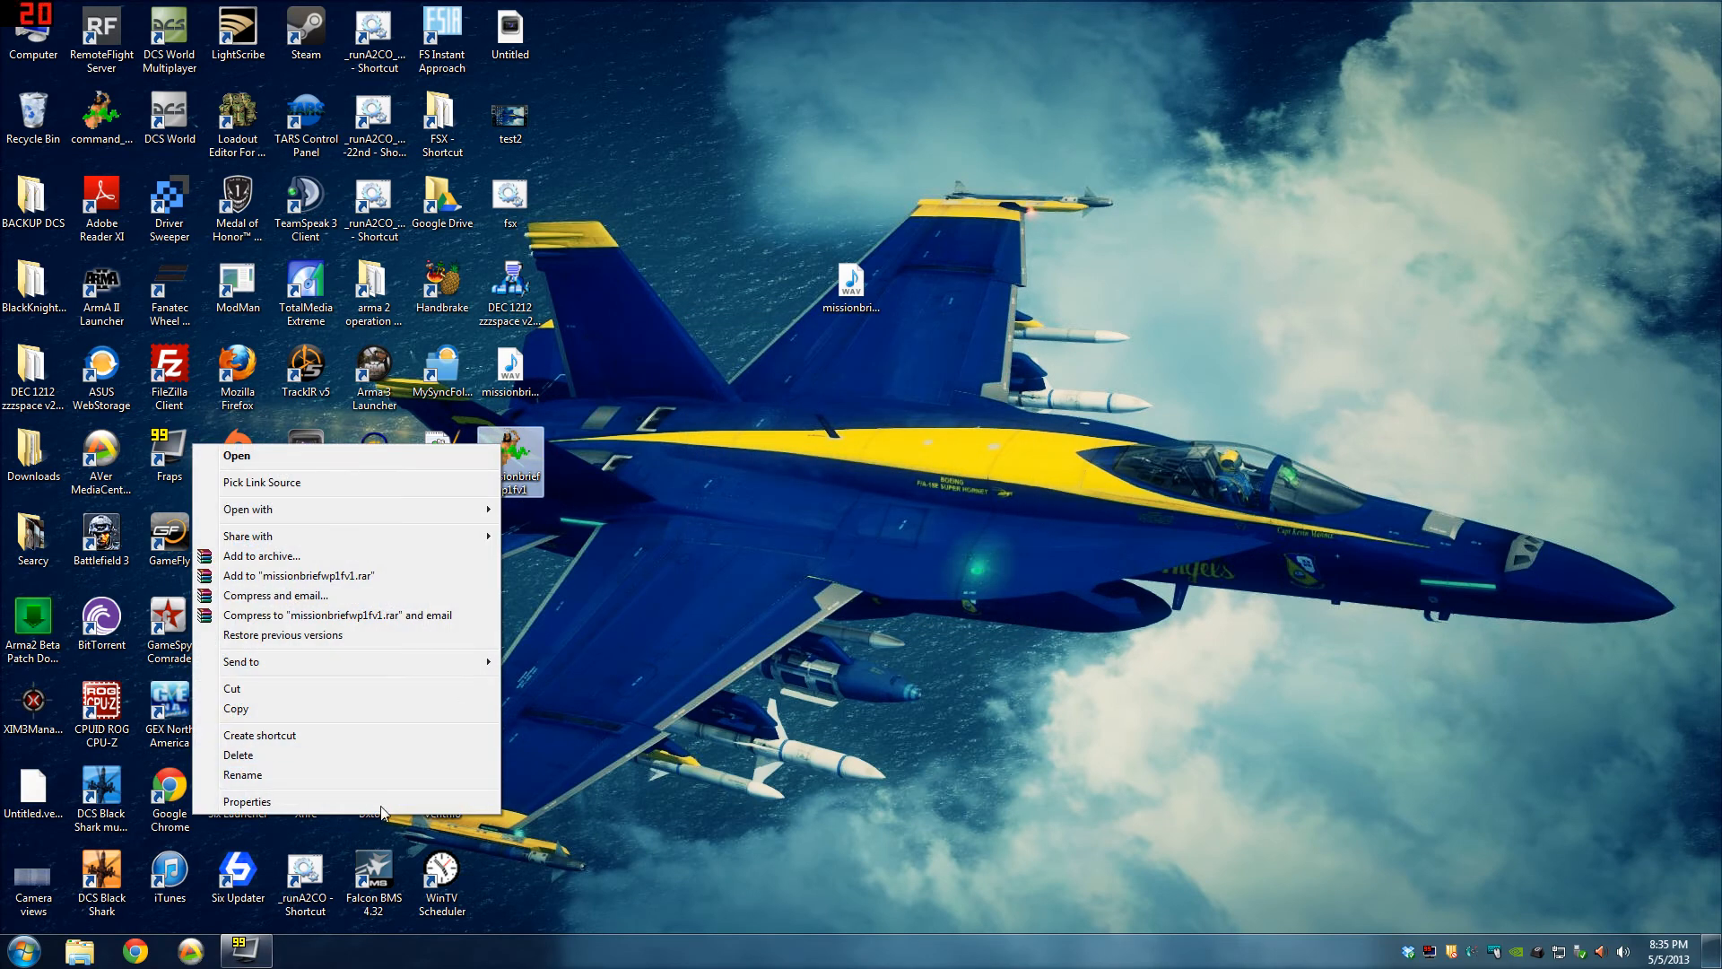
pyautogui.click(248, 801)
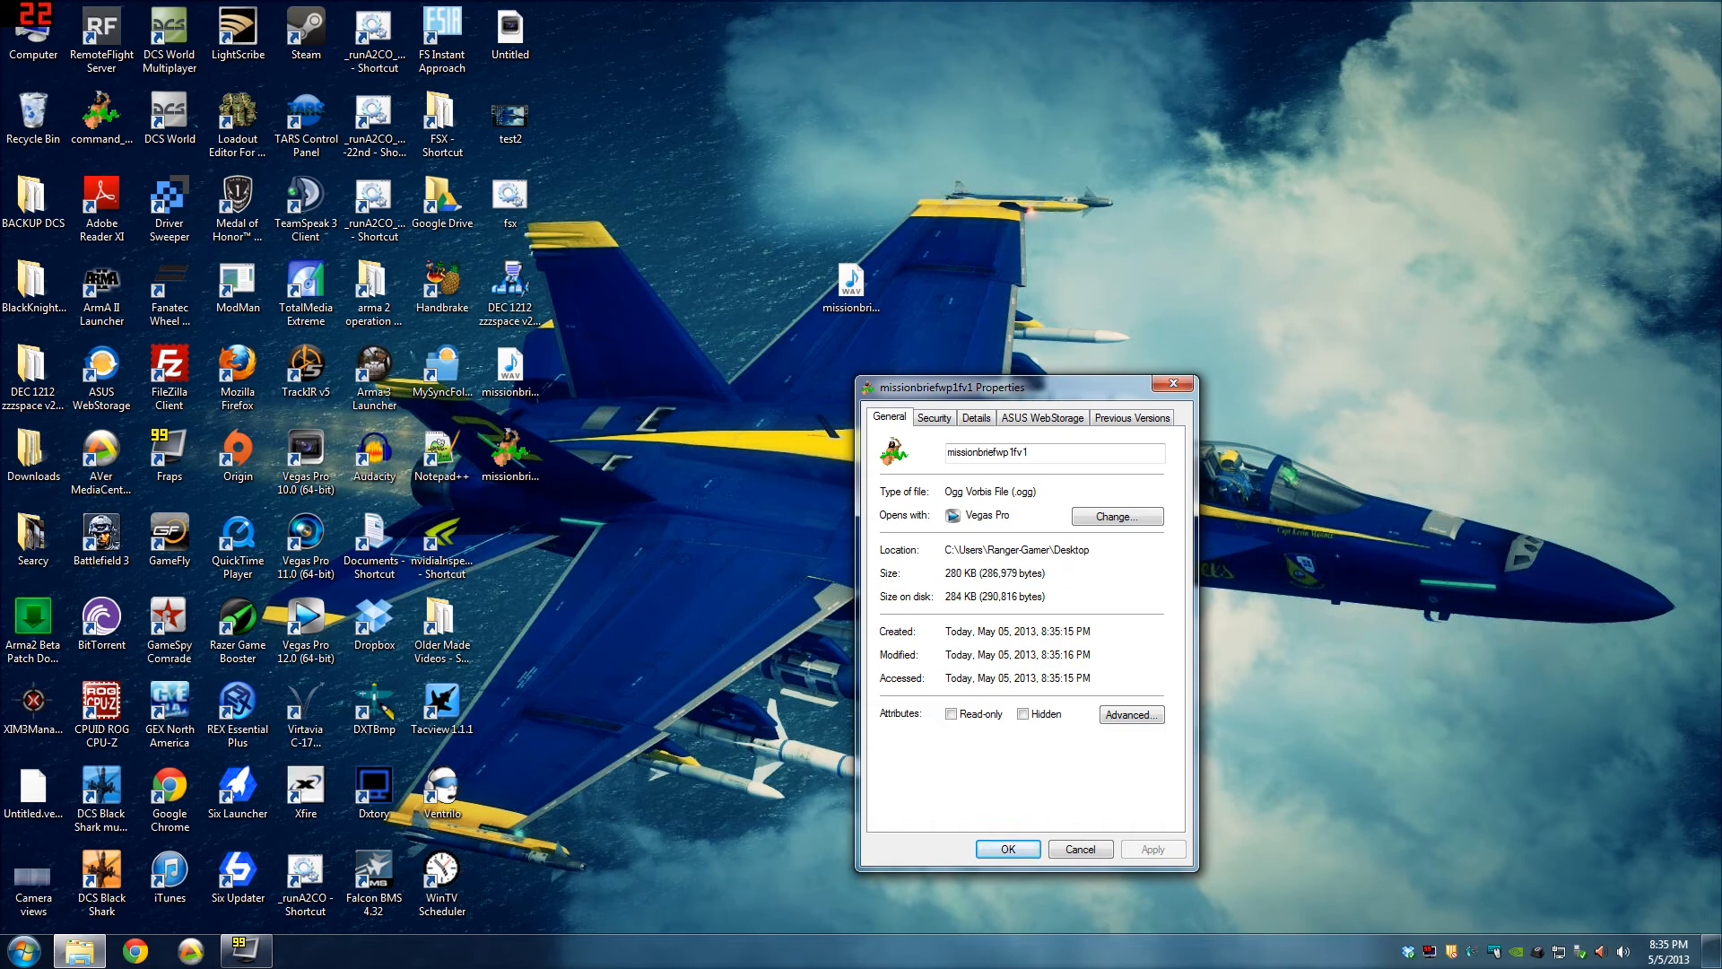
pyautogui.moveTo(1172, 385)
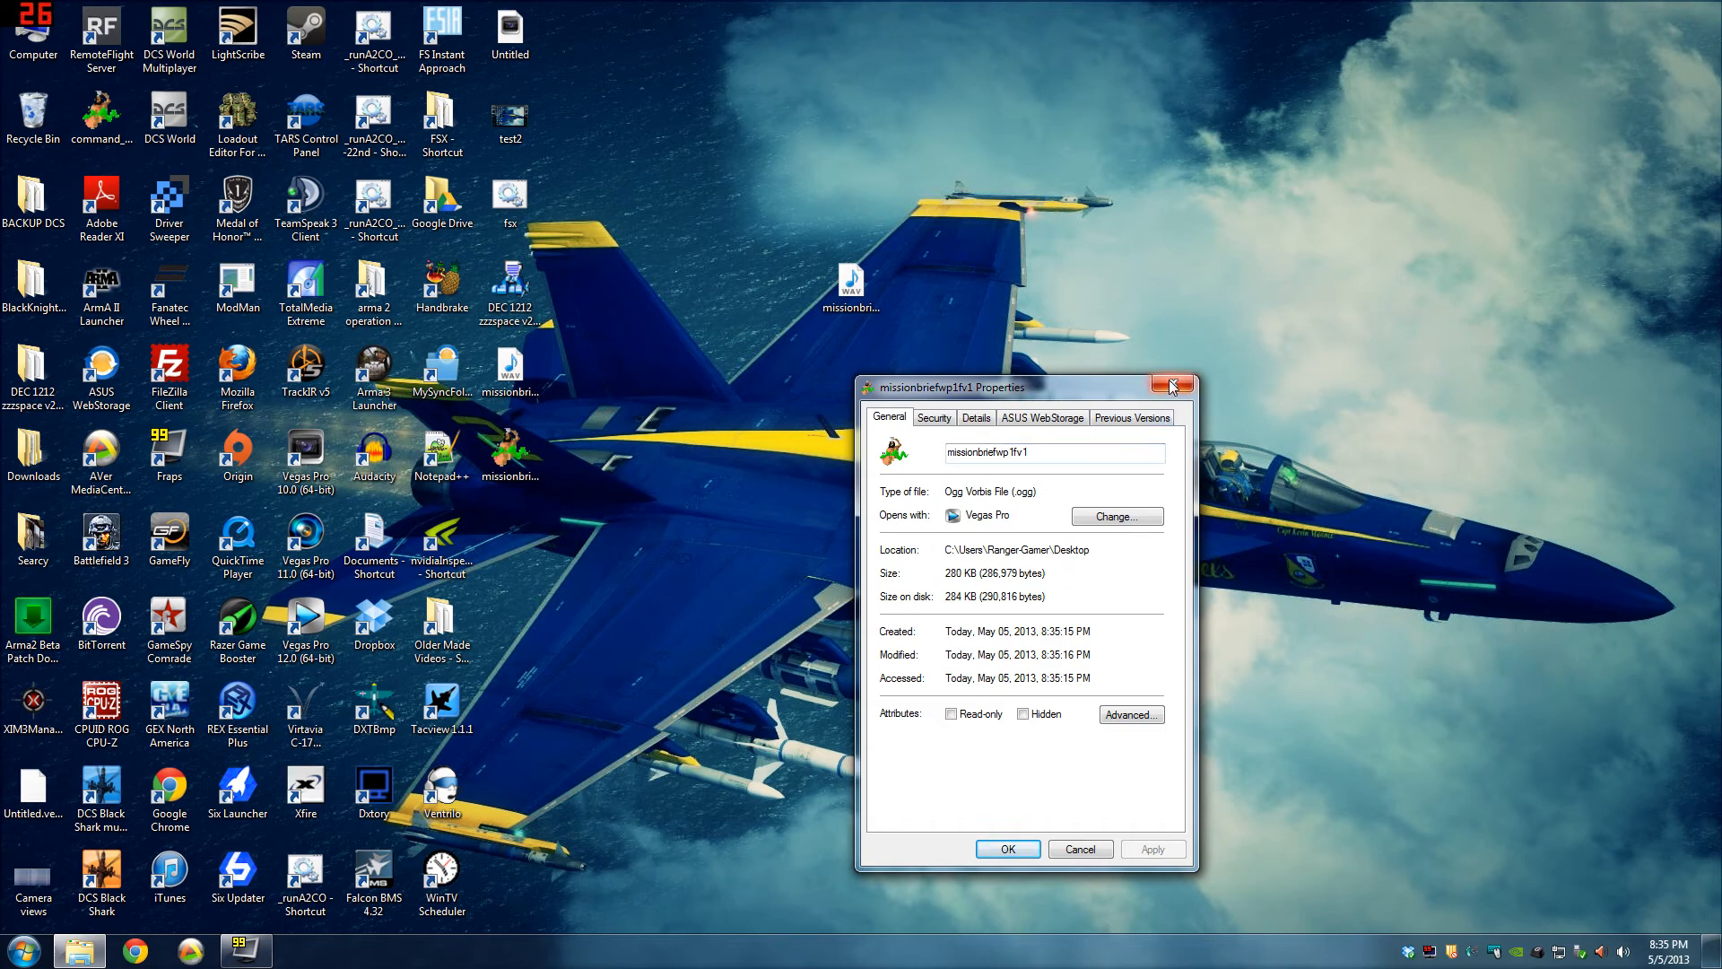
pyautogui.moveTo(1065, 391)
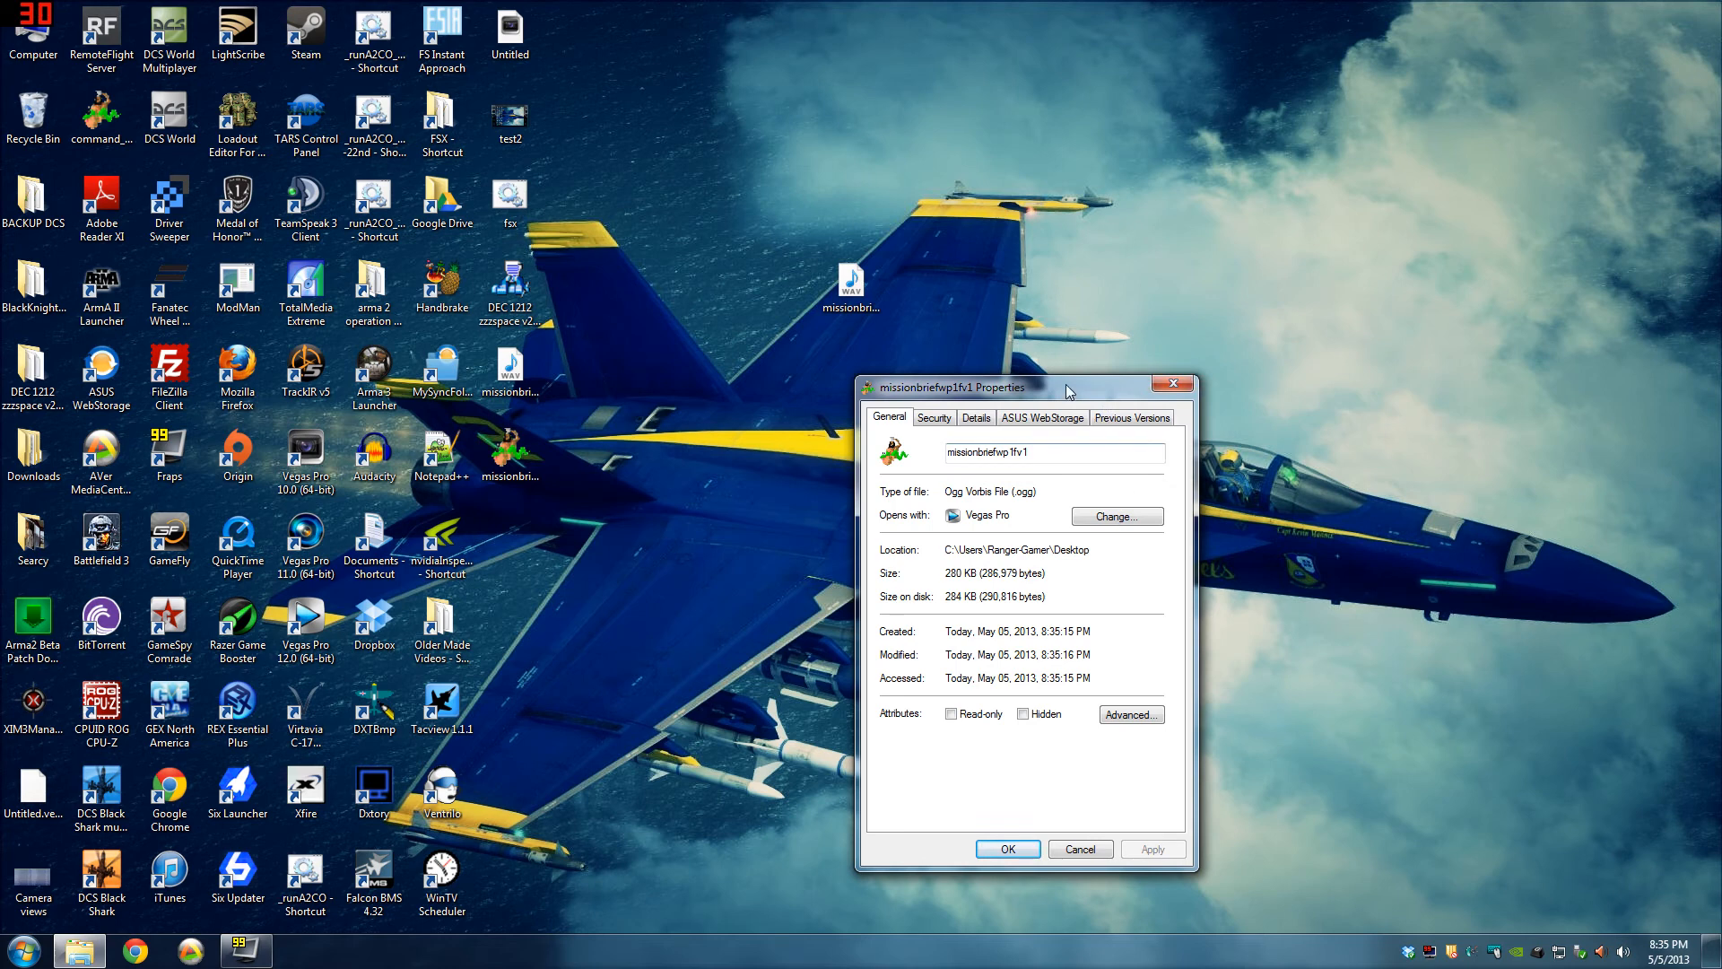
pyautogui.moveTo(955, 387); pyautogui.dragTo(879, 398)
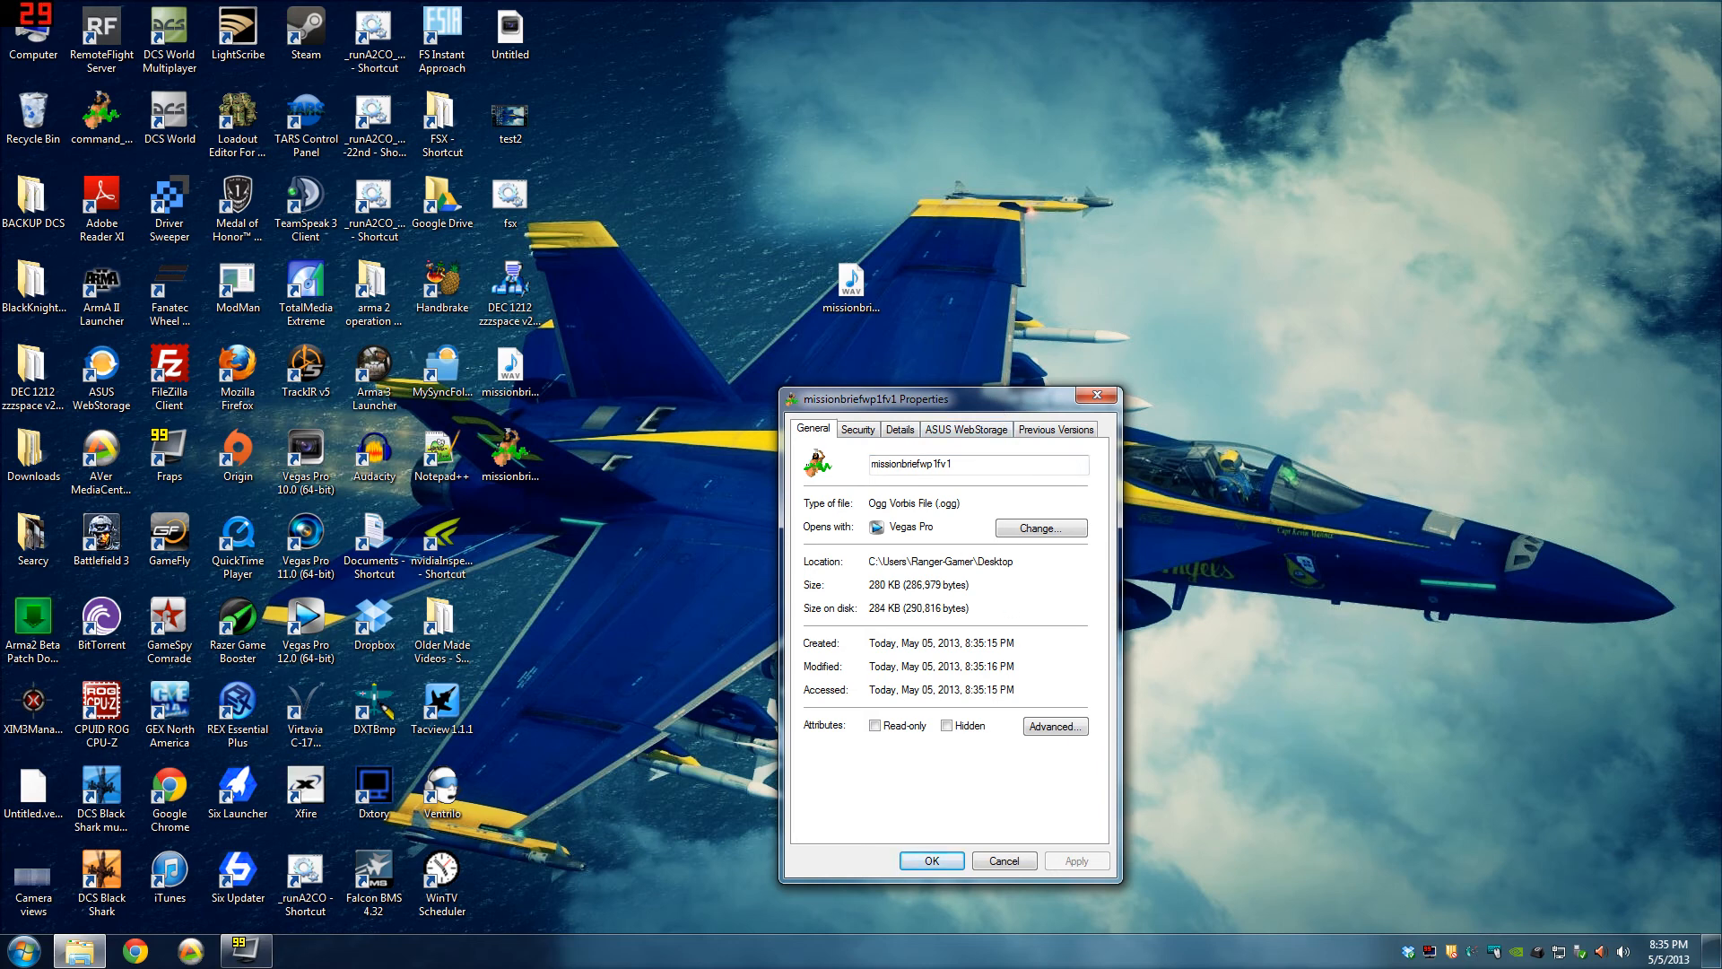
pyautogui.moveTo(772, 574)
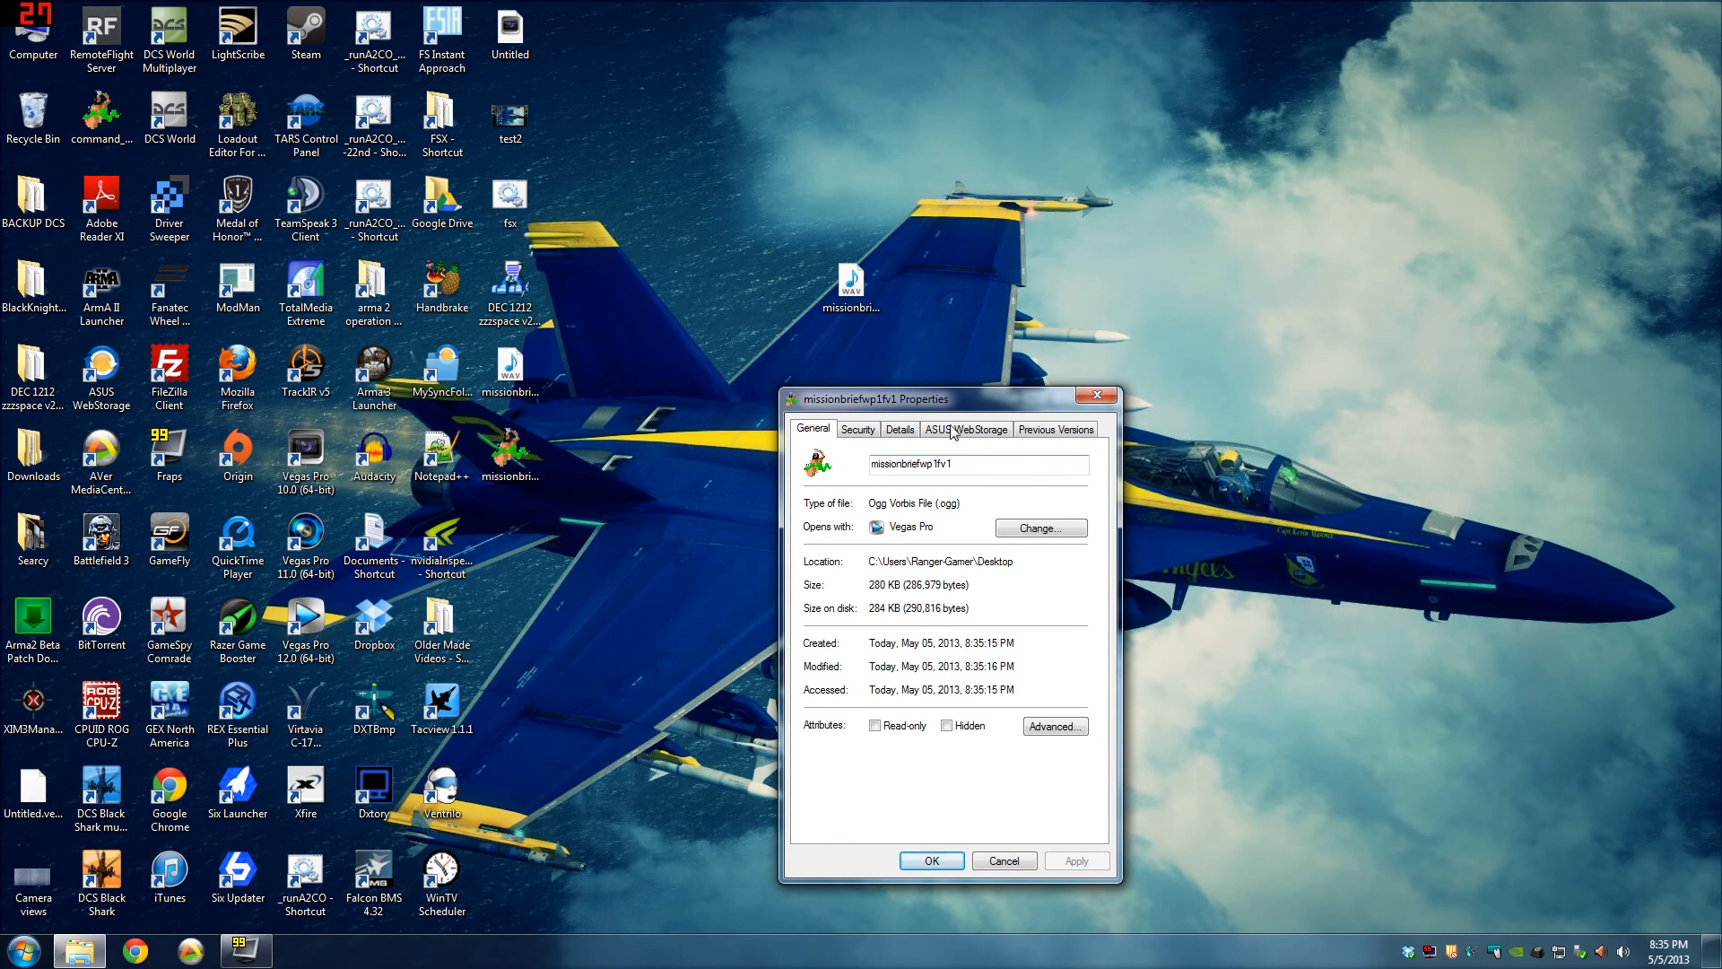
pyautogui.moveTo(1102, 586)
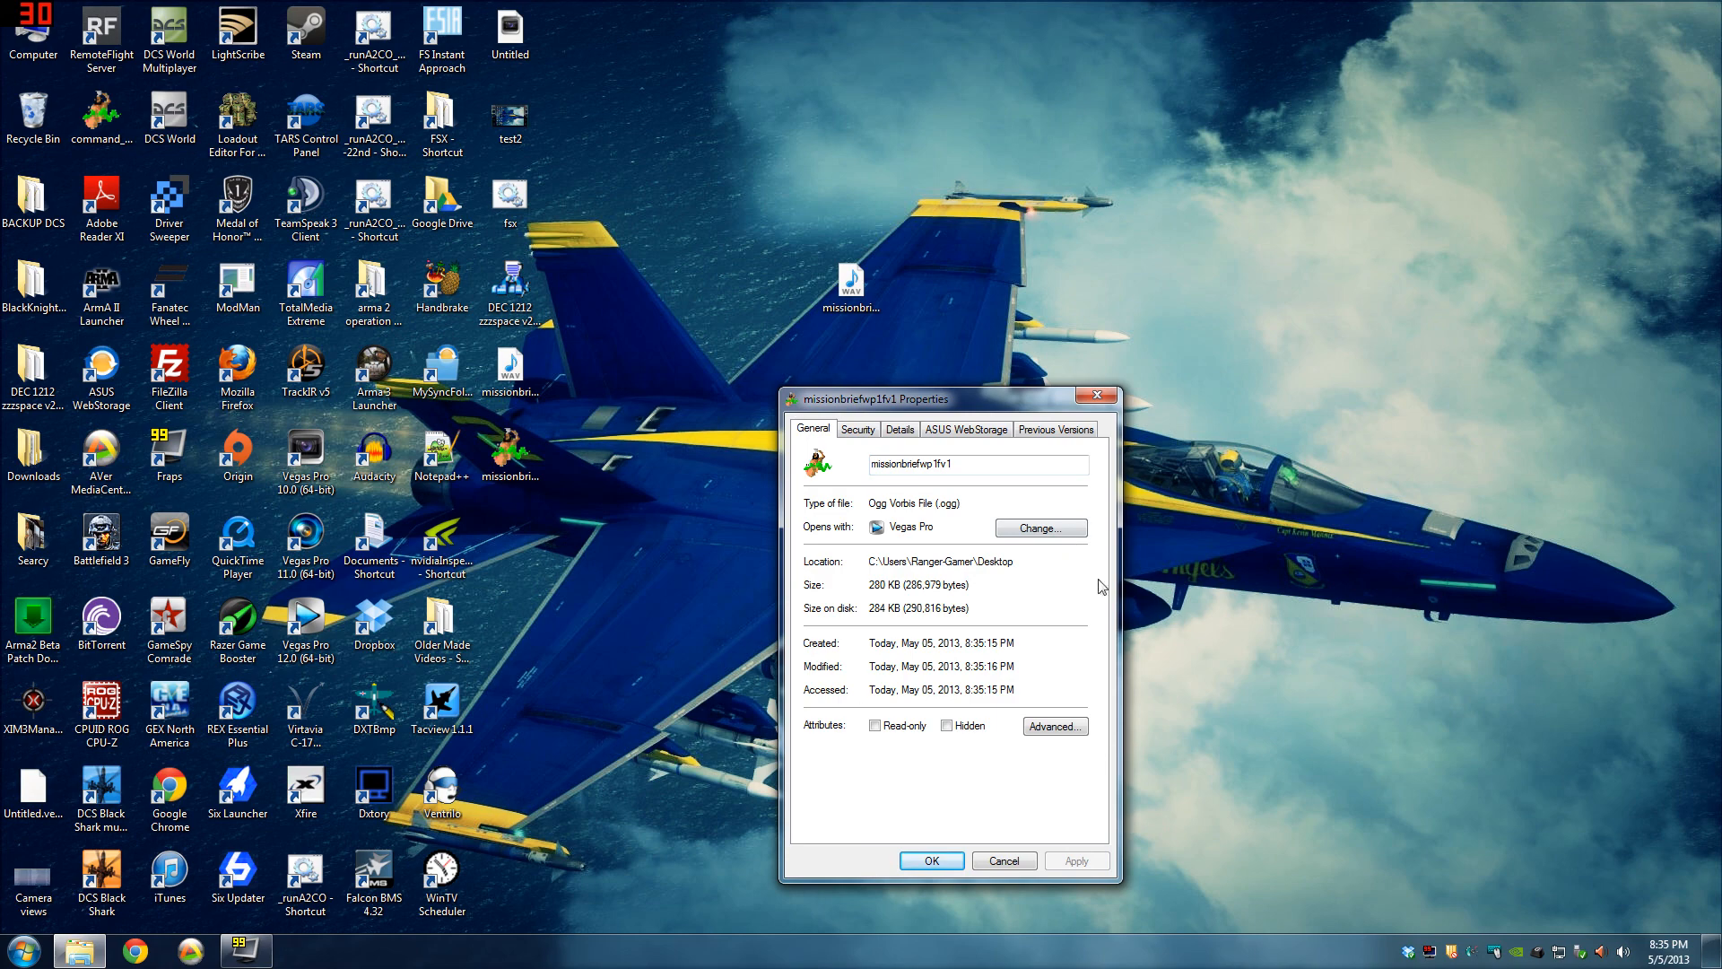